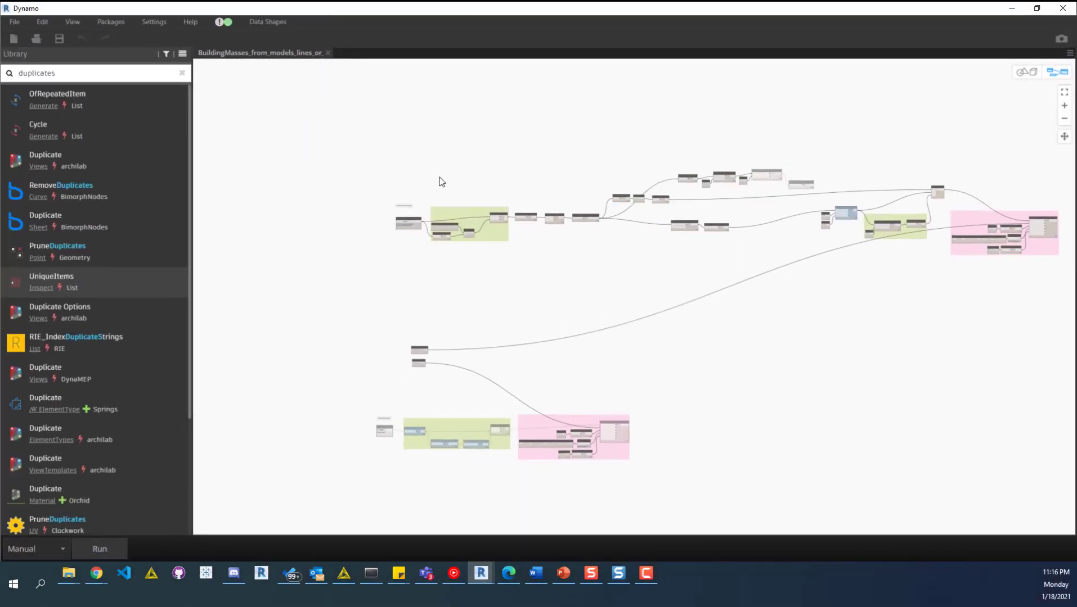
mouse_move(693, 226)
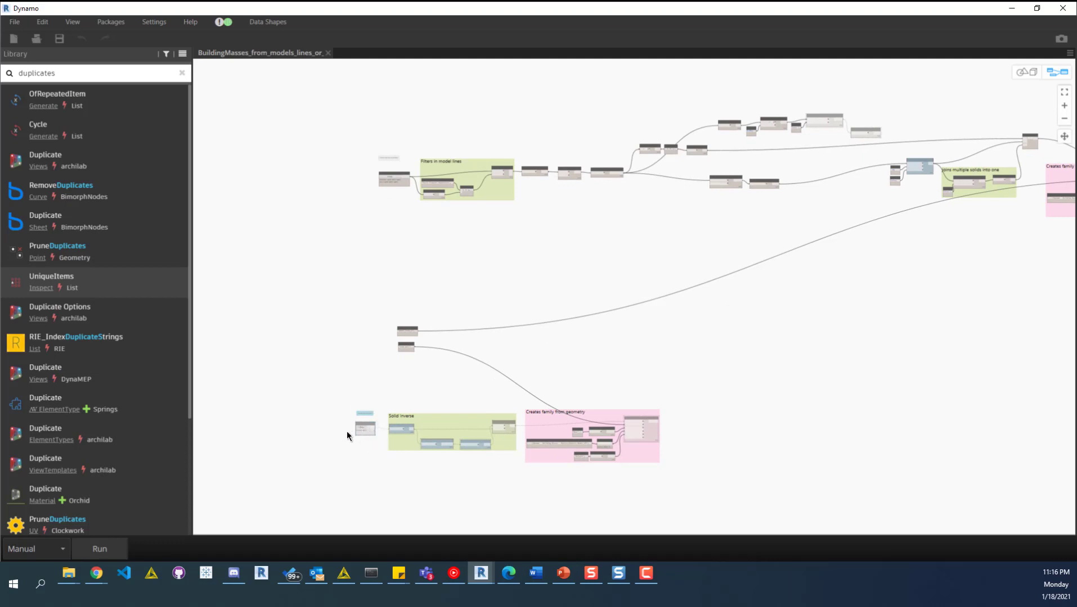
mouse_move(363, 440)
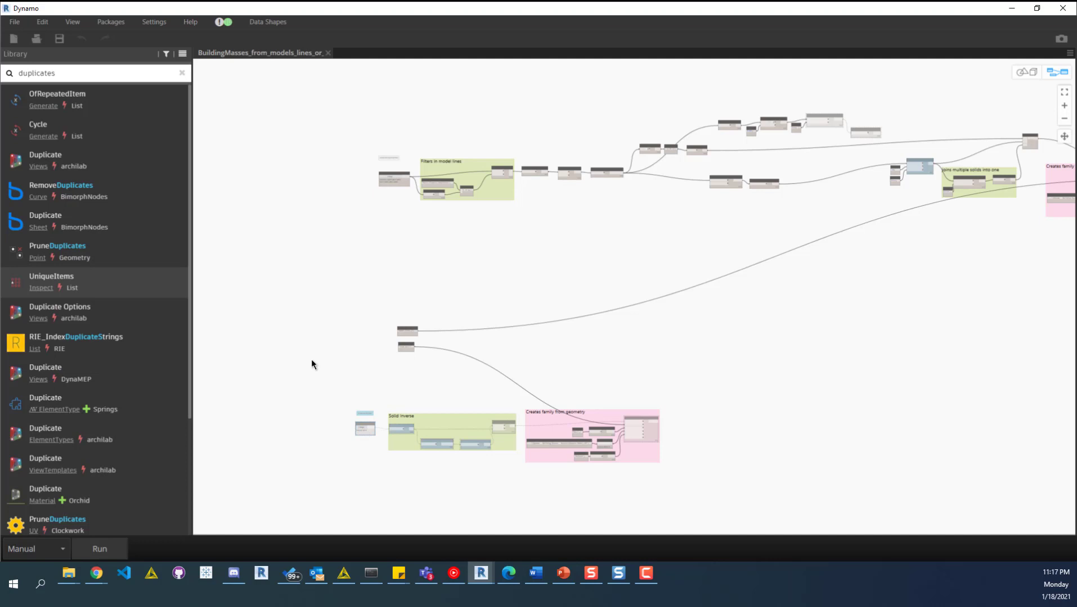
mouse_move(760, 26)
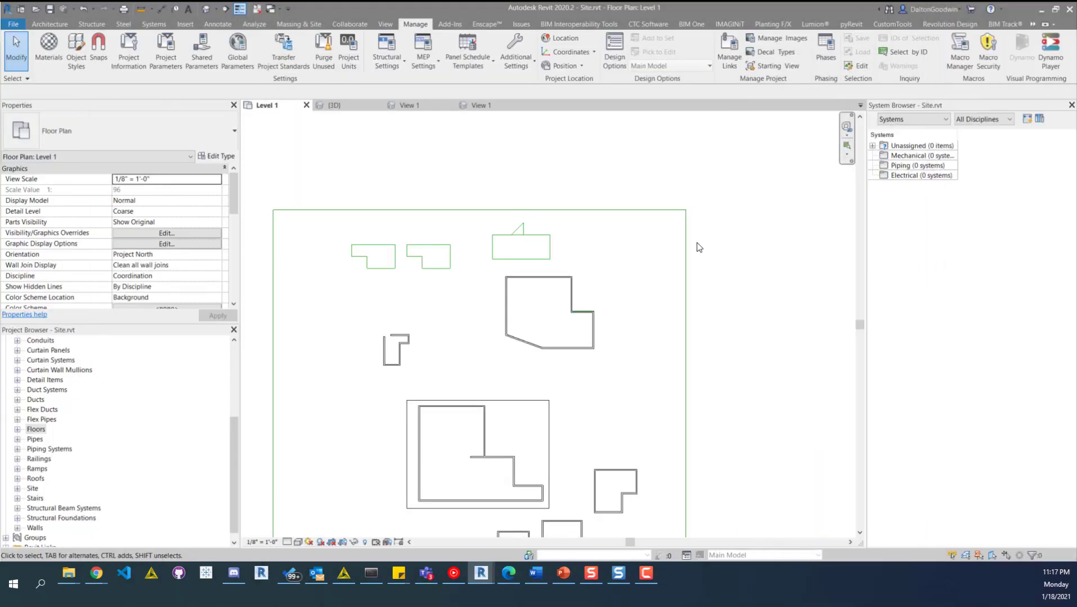
mouse_move(604, 176)
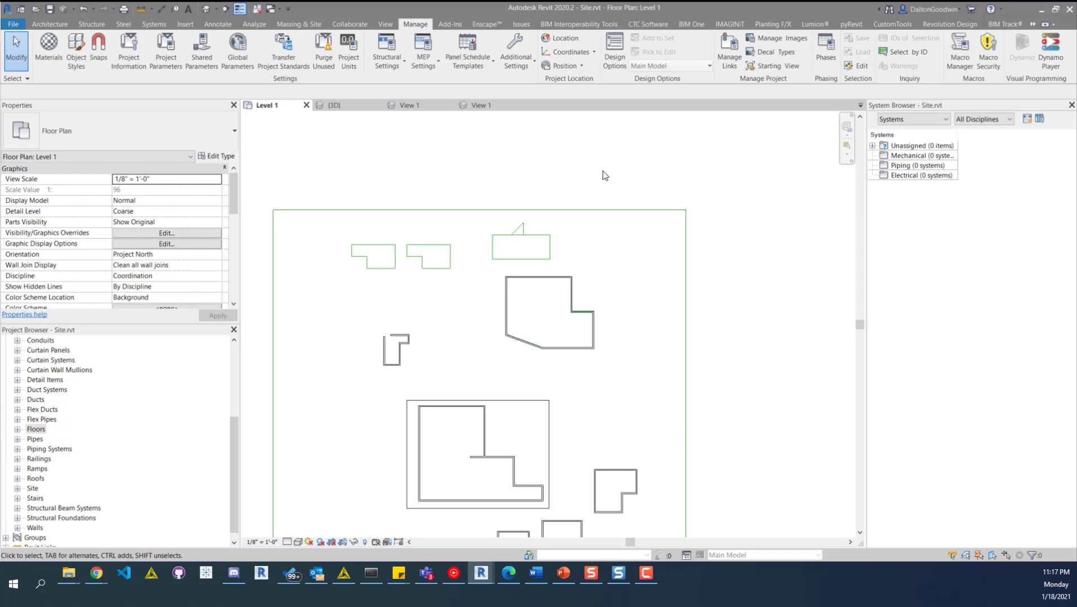
mouse_move(391, 259)
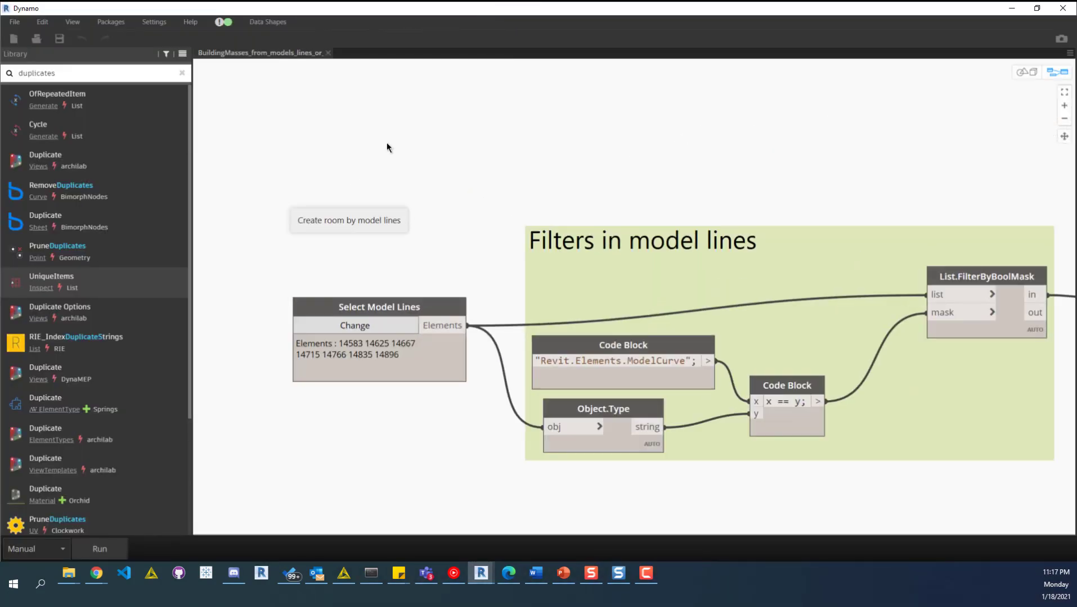
mouse_move(375, 245)
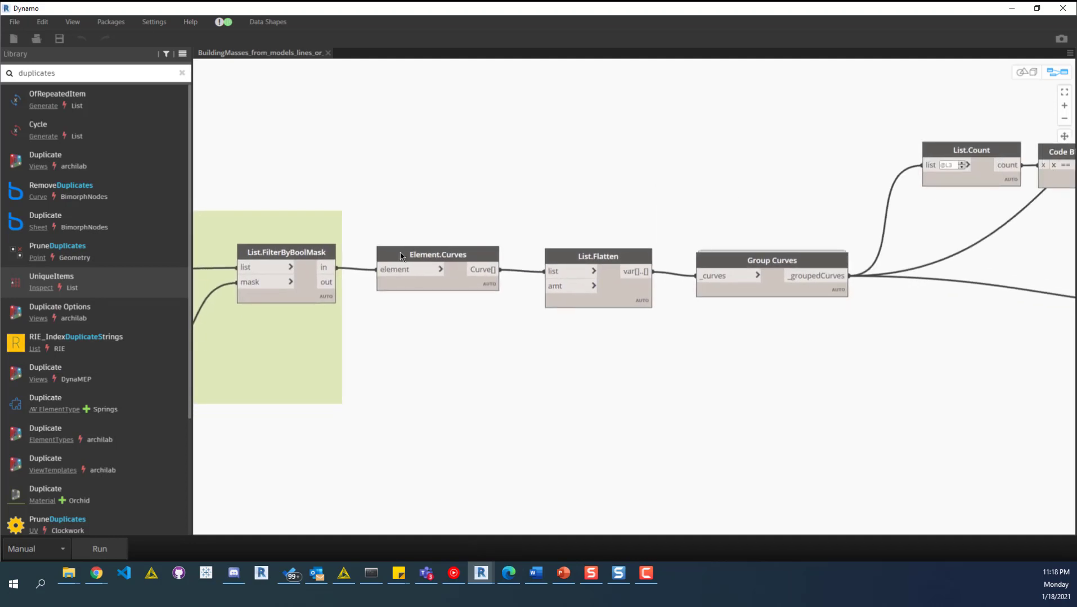
mouse_move(456, 254)
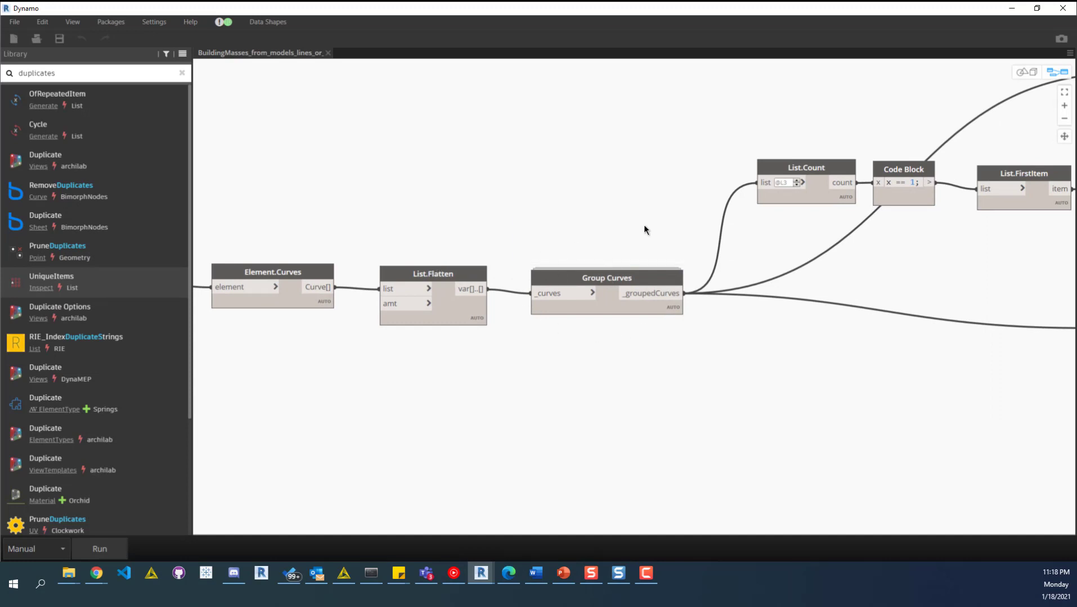
mouse_move(607, 278)
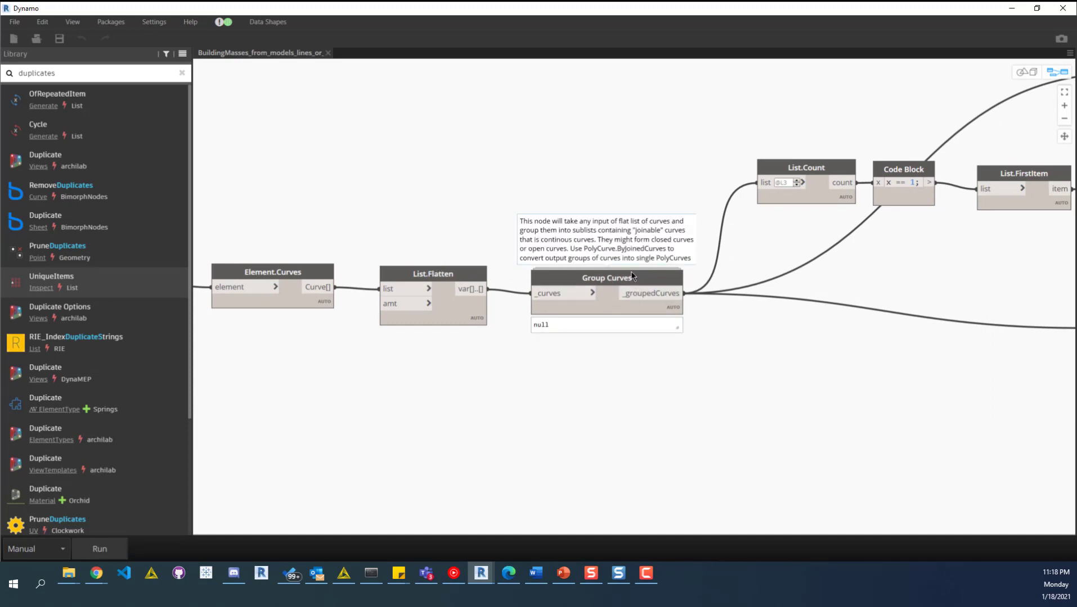
mouse_move(587, 218)
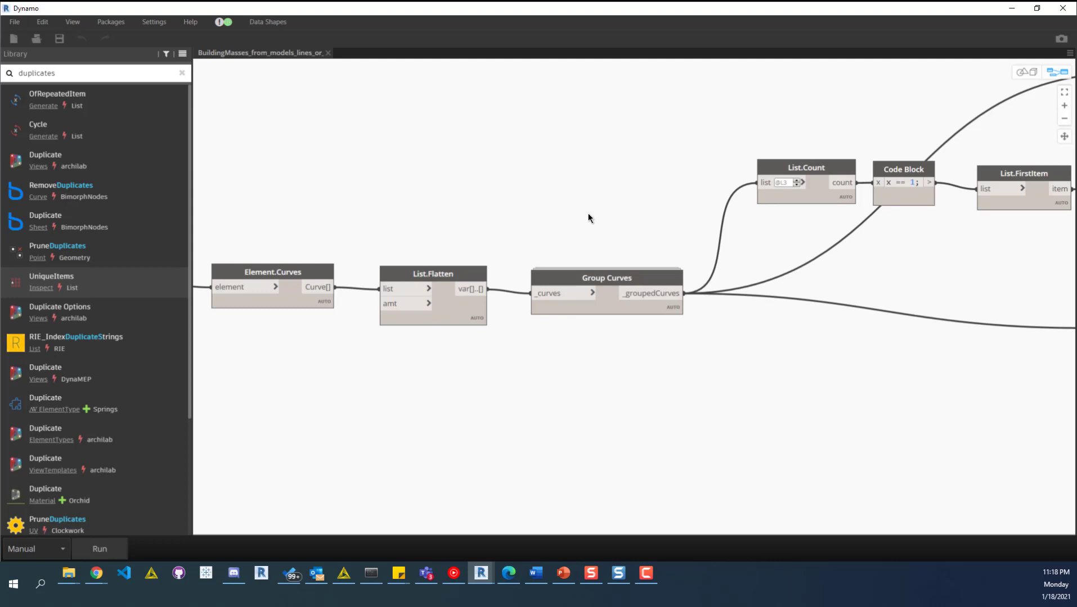
mouse_move(524, 224)
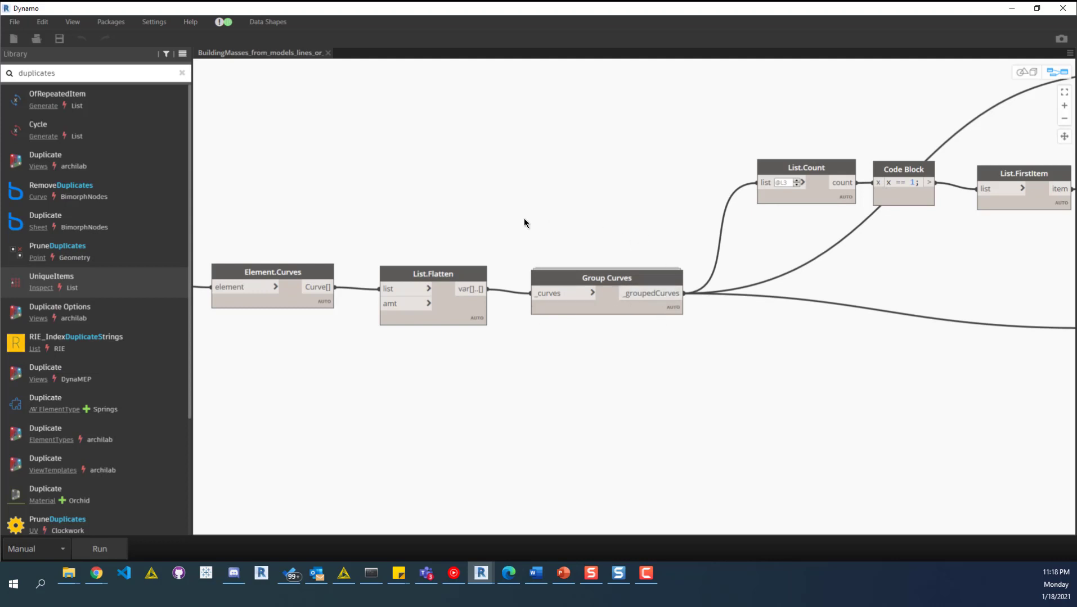
mouse_move(121, 46)
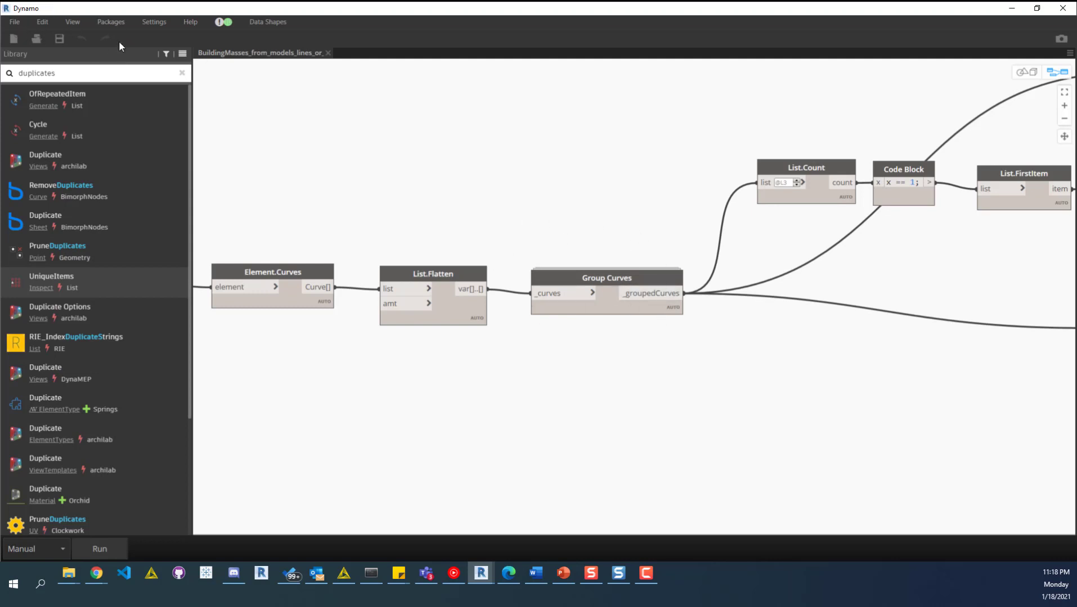
click(71, 21)
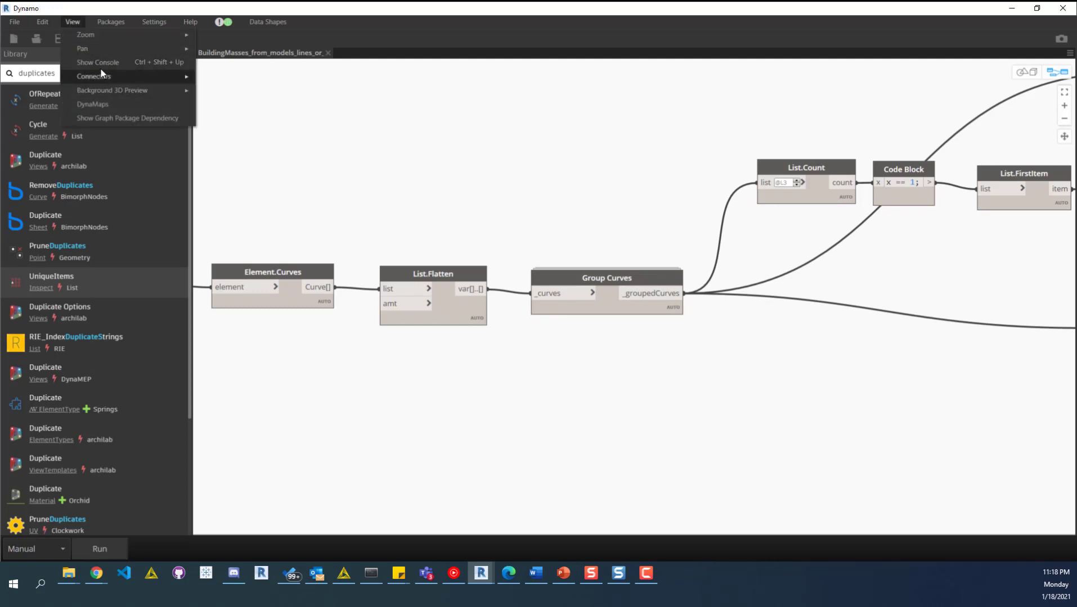
click(127, 117)
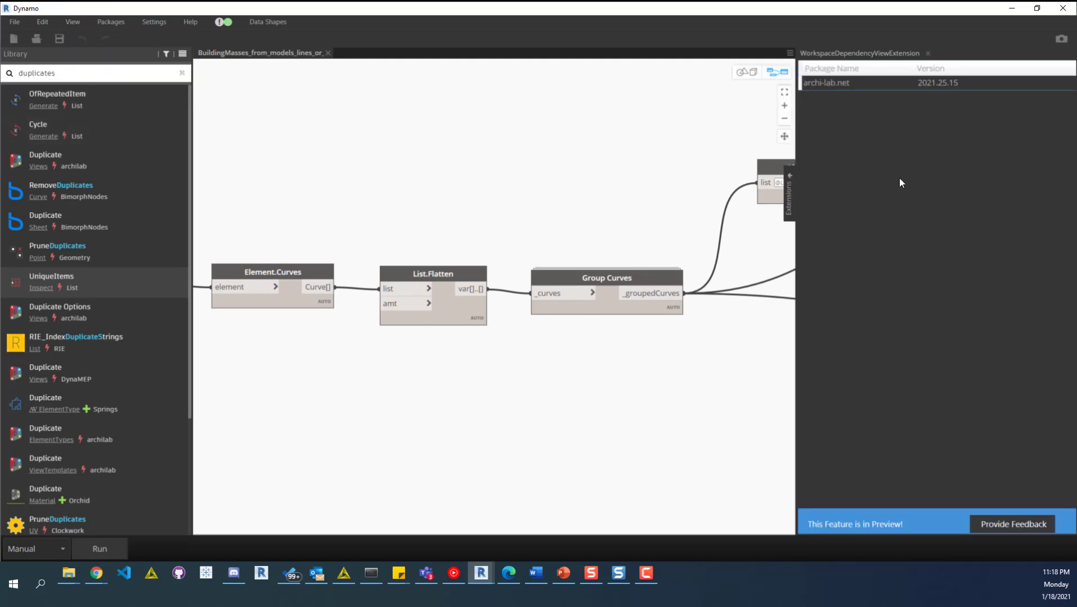
mouse_move(805, 140)
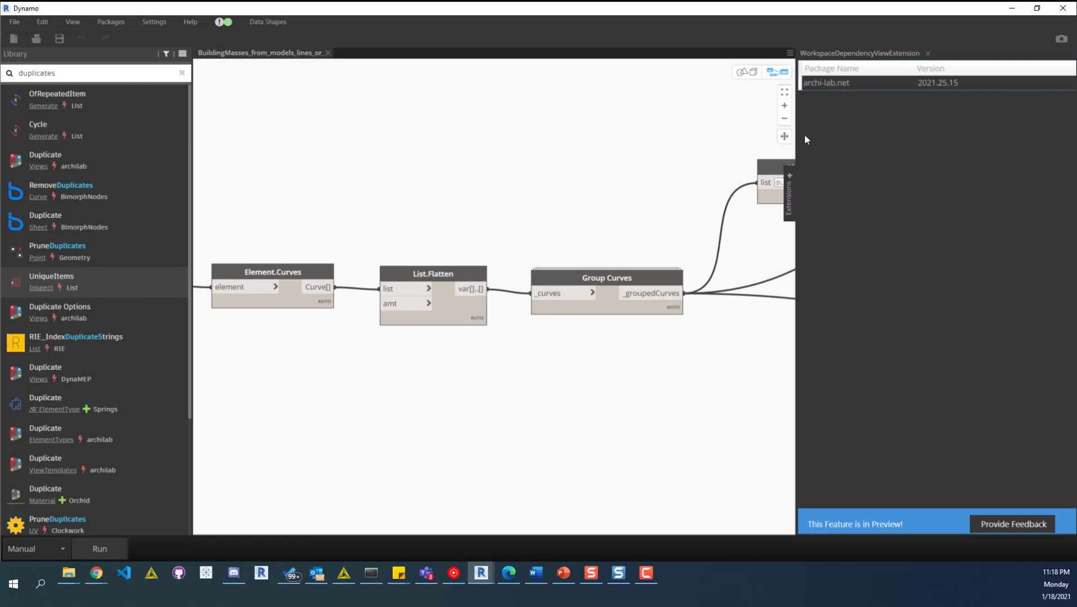
mouse_move(774, 219)
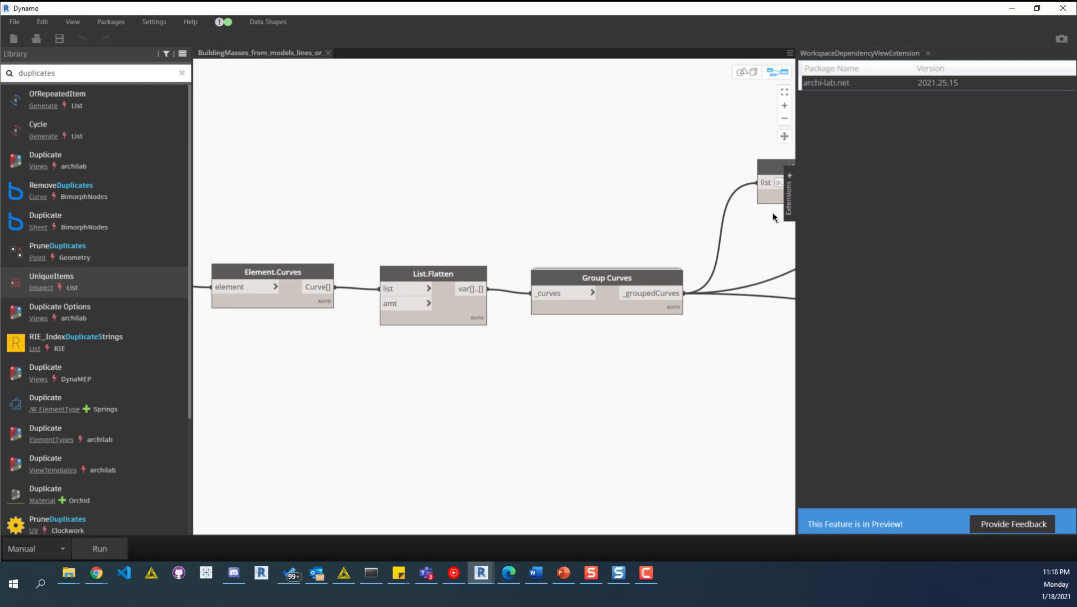
mouse_move(792, 203)
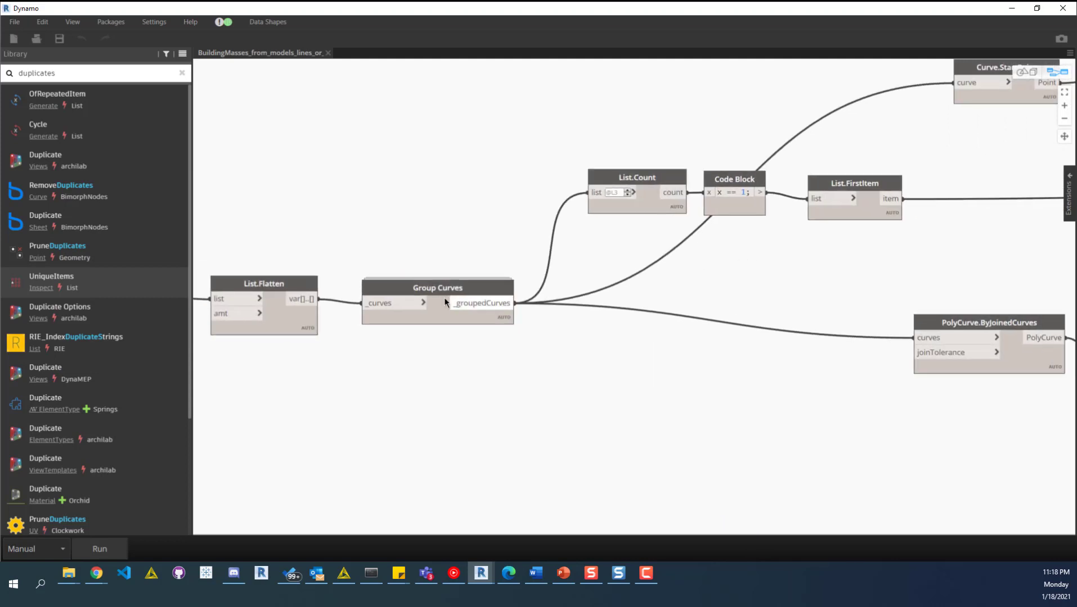
scroll(down, 3)
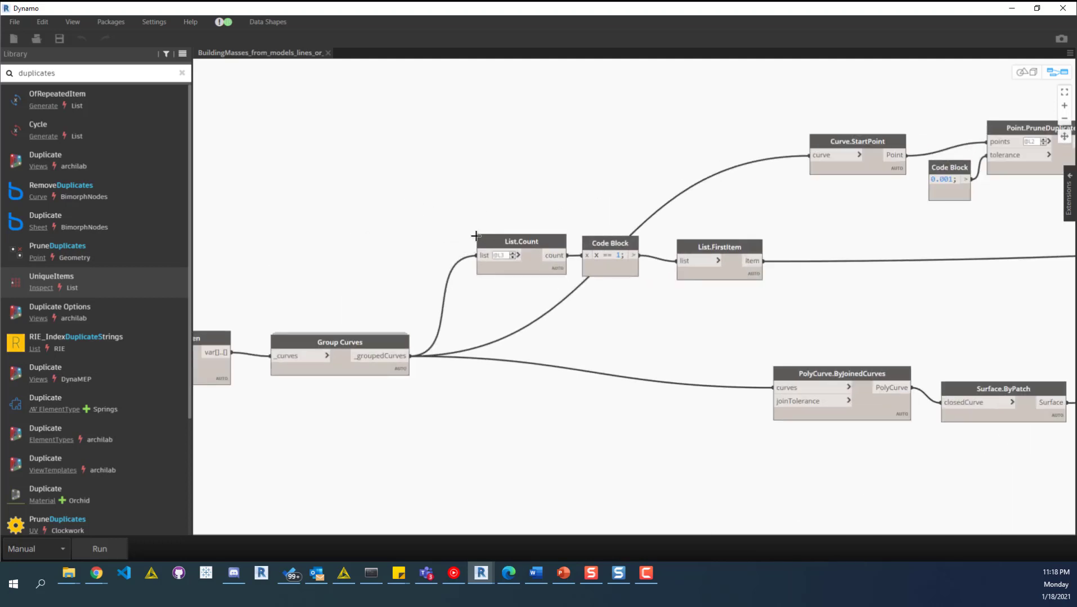
click(609, 256)
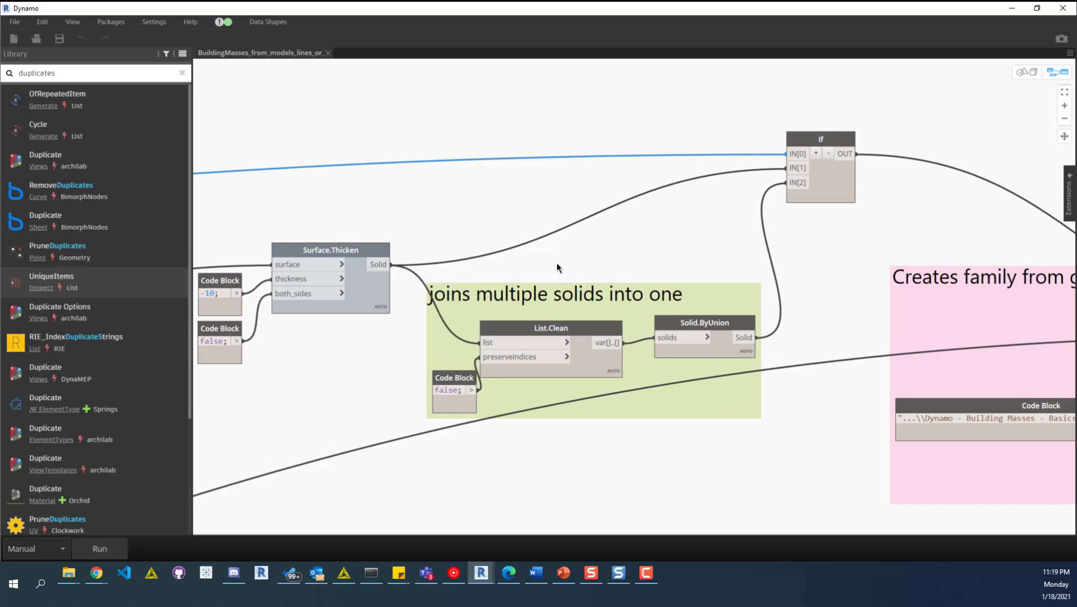
mouse_move(558, 257)
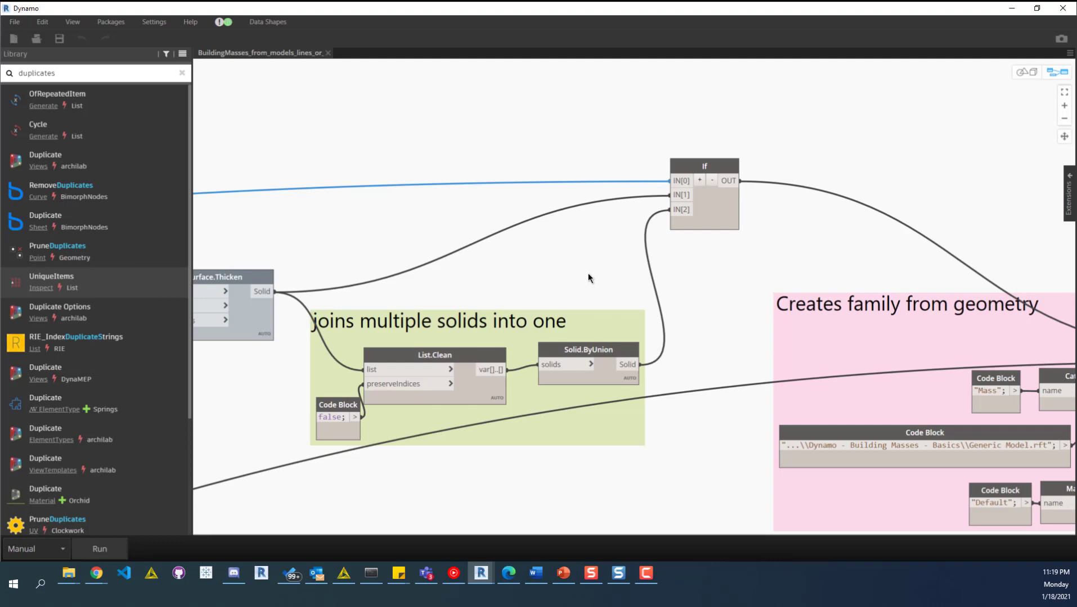
mouse_move(815, 314)
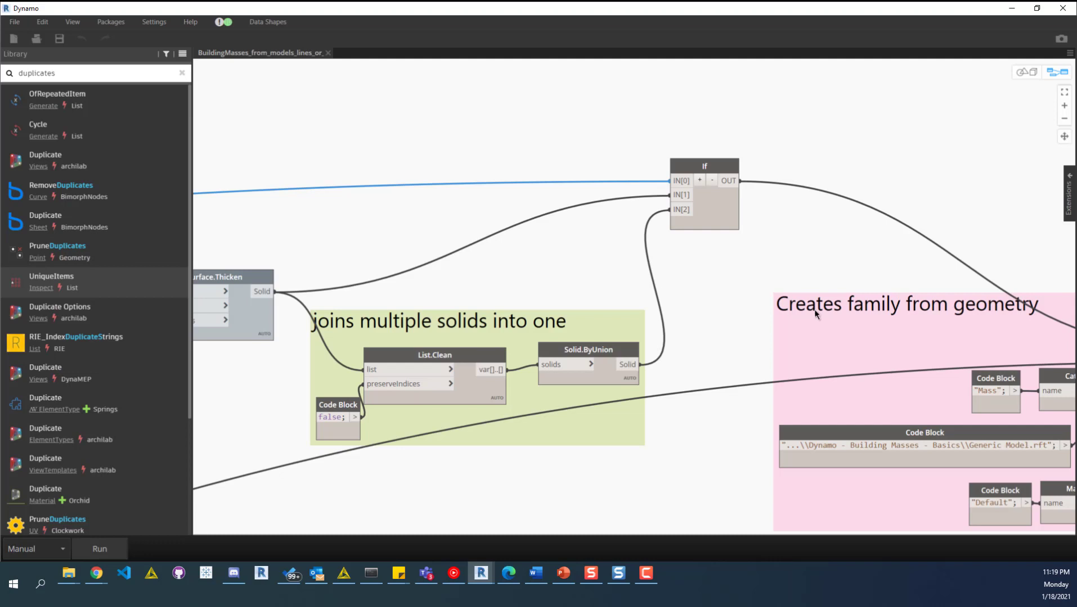
mouse_move(827, 256)
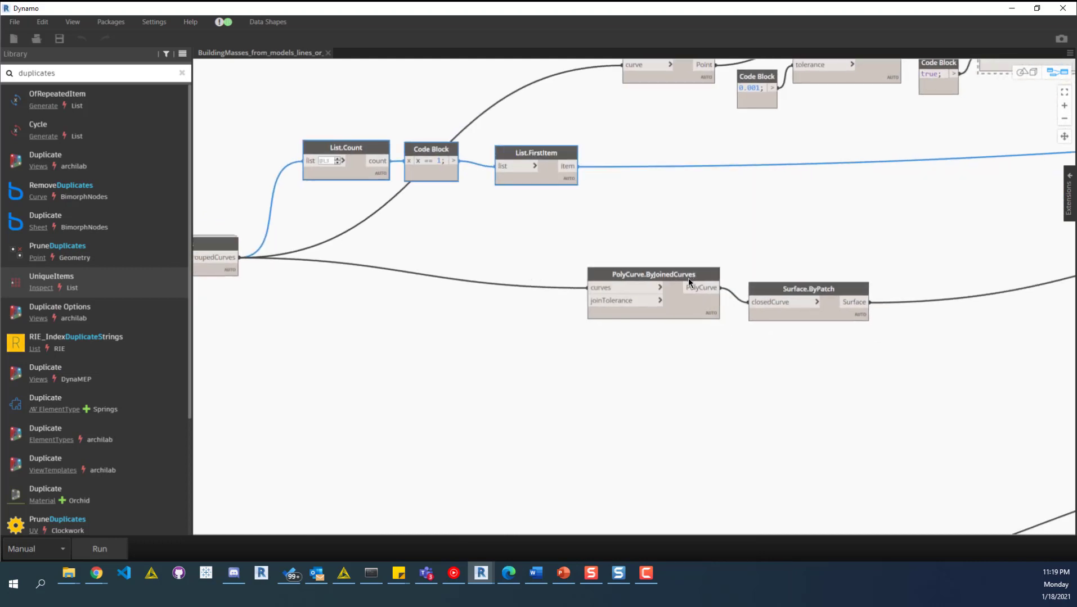
mouse_move(817, 286)
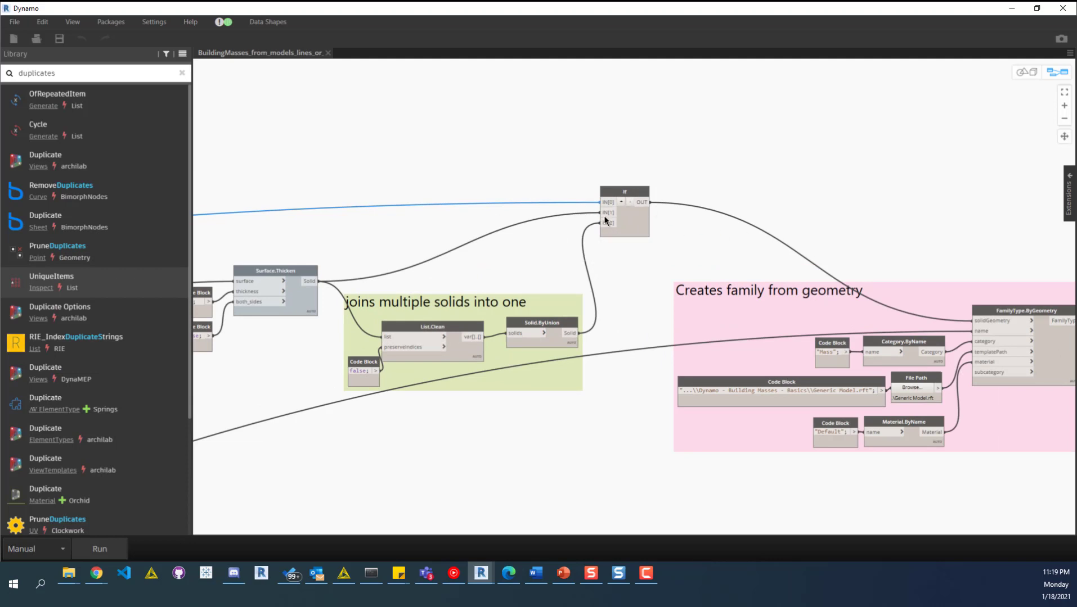
click(607, 223)
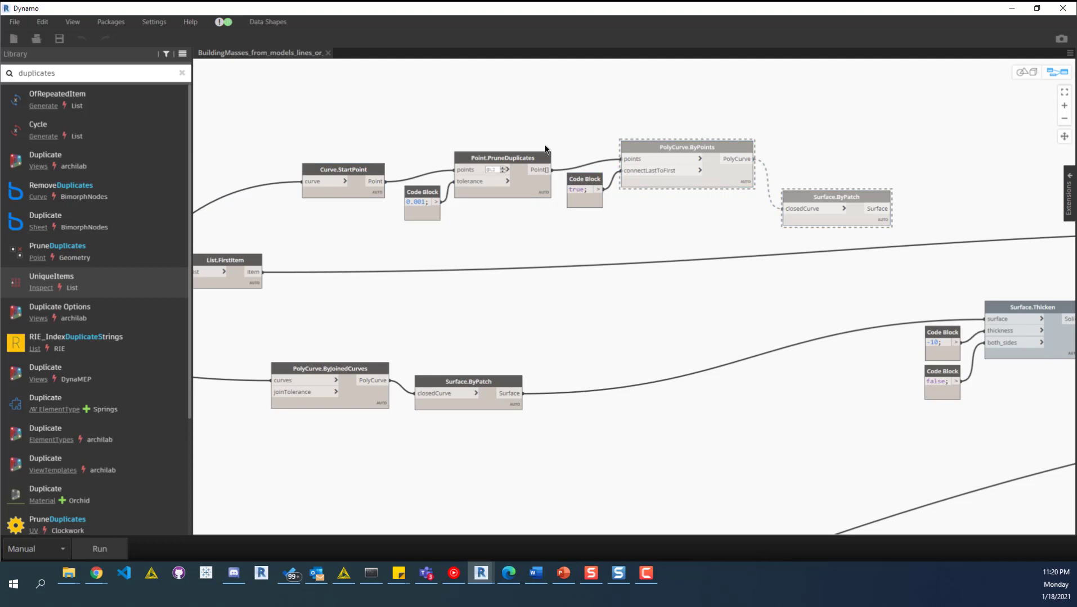
mouse_move(645, 144)
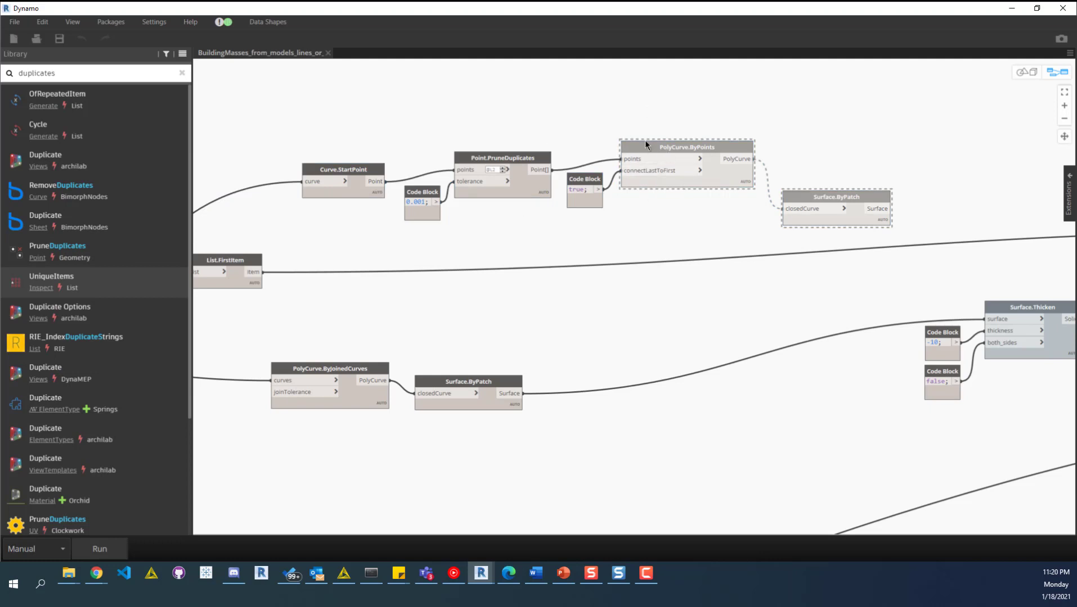
mouse_move(663, 111)
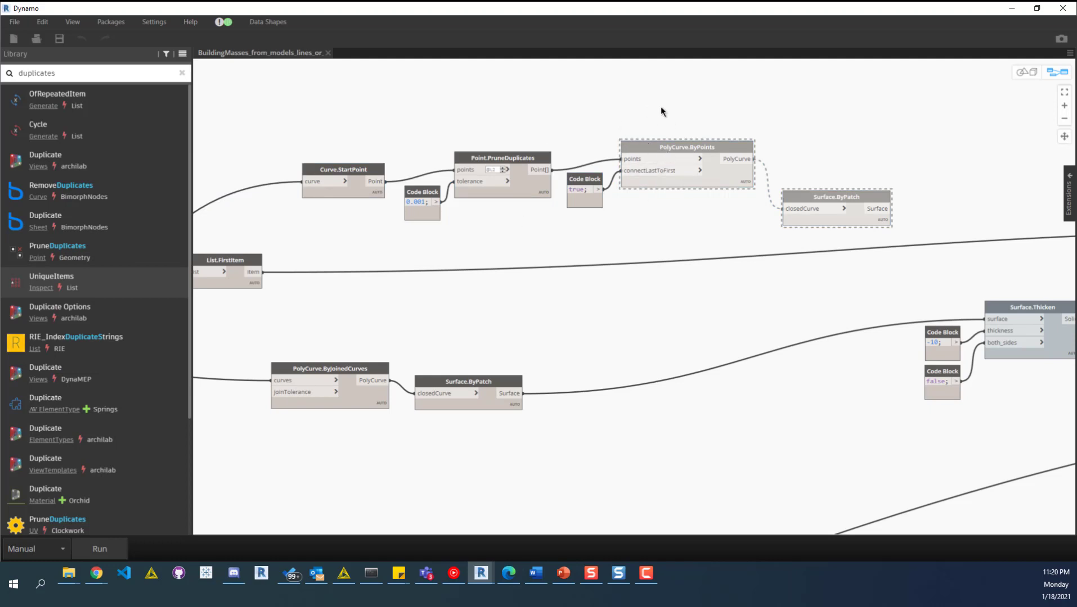
mouse_move(372, 148)
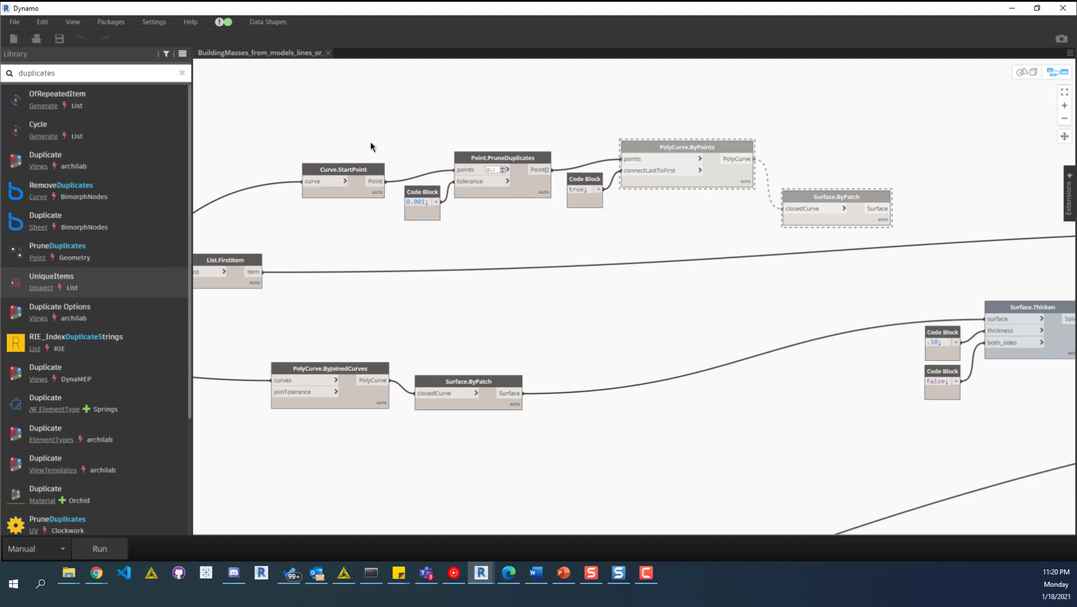
Step: Uncheck Freeze on the PolyCurve.ByPoints node so it and Surface.ByPatch recompute
click(343, 170)
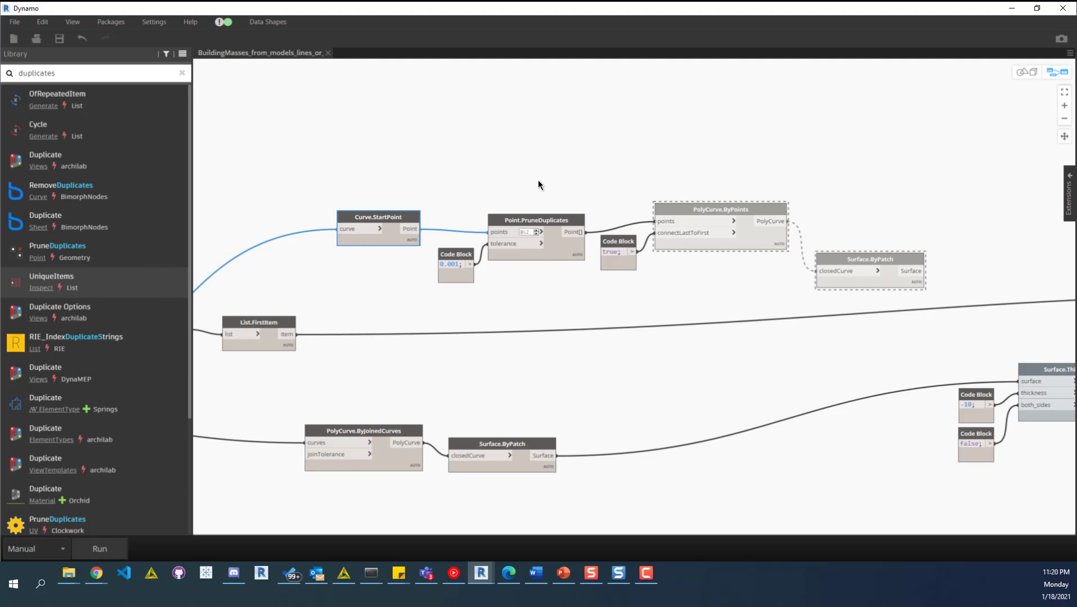
mouse_move(628, 179)
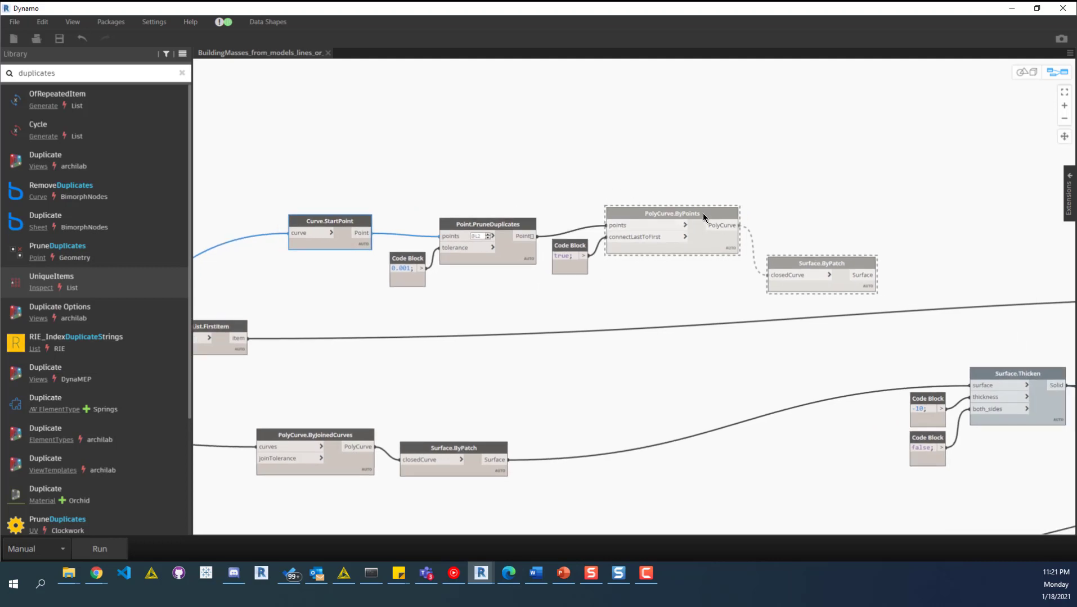
mouse_move(697, 214)
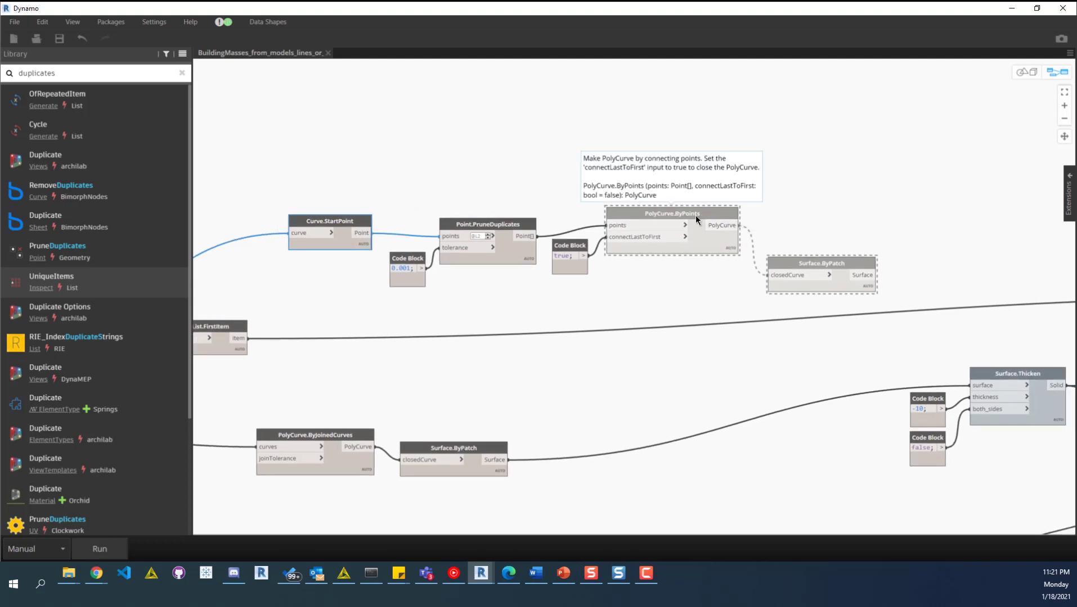
mouse_move(750, 209)
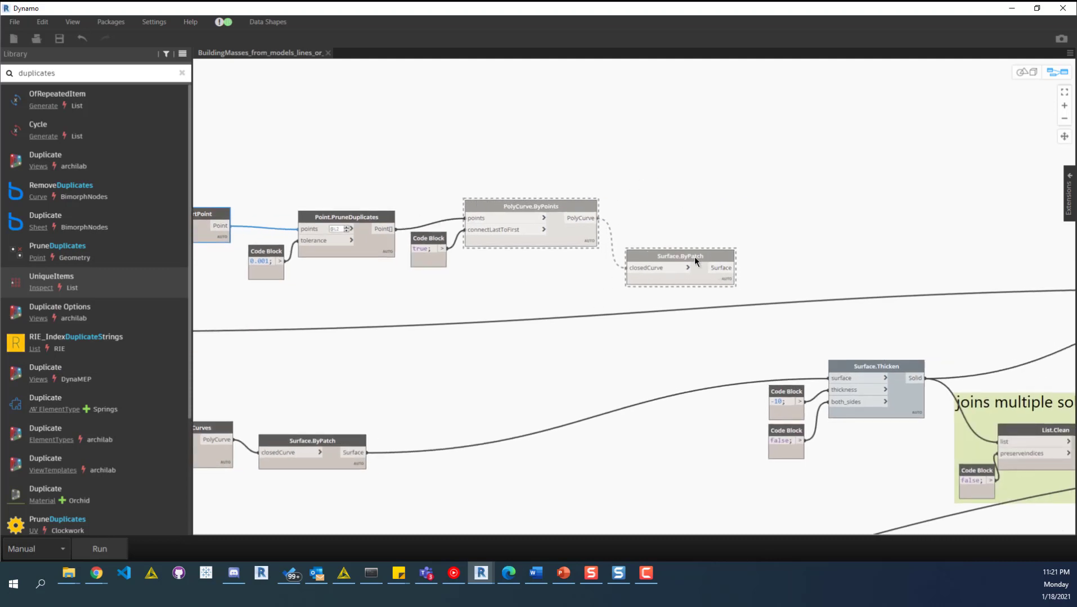
click(311, 452)
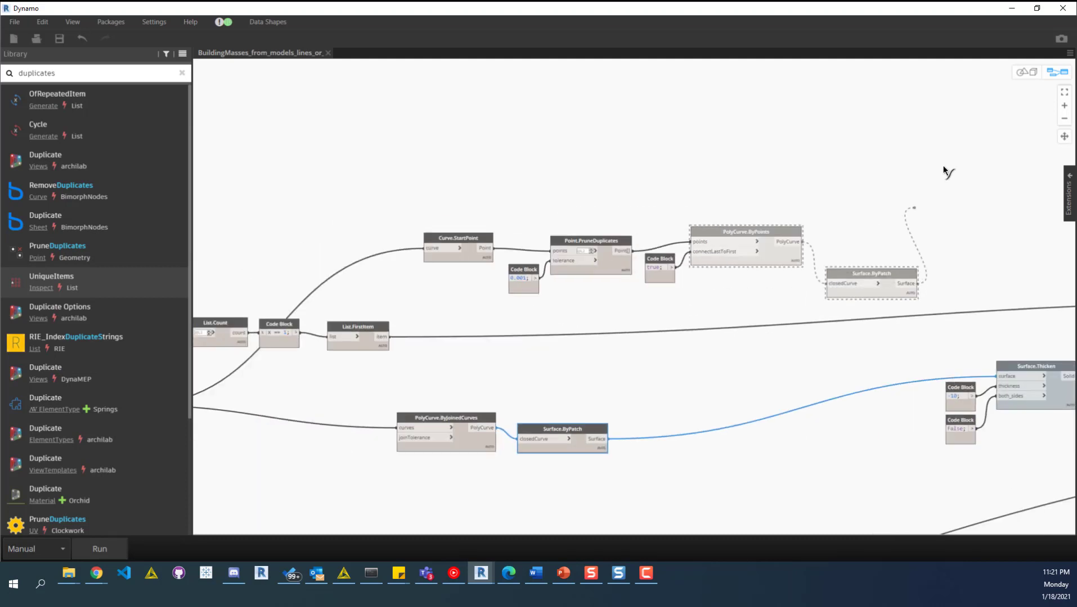
click(745, 232)
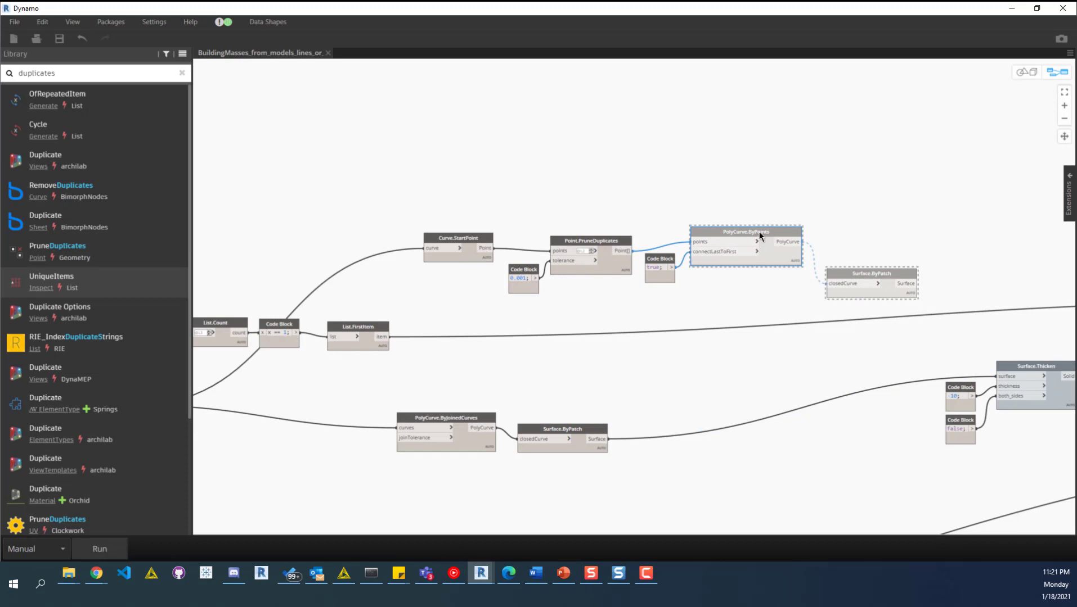
right_click(745, 232)
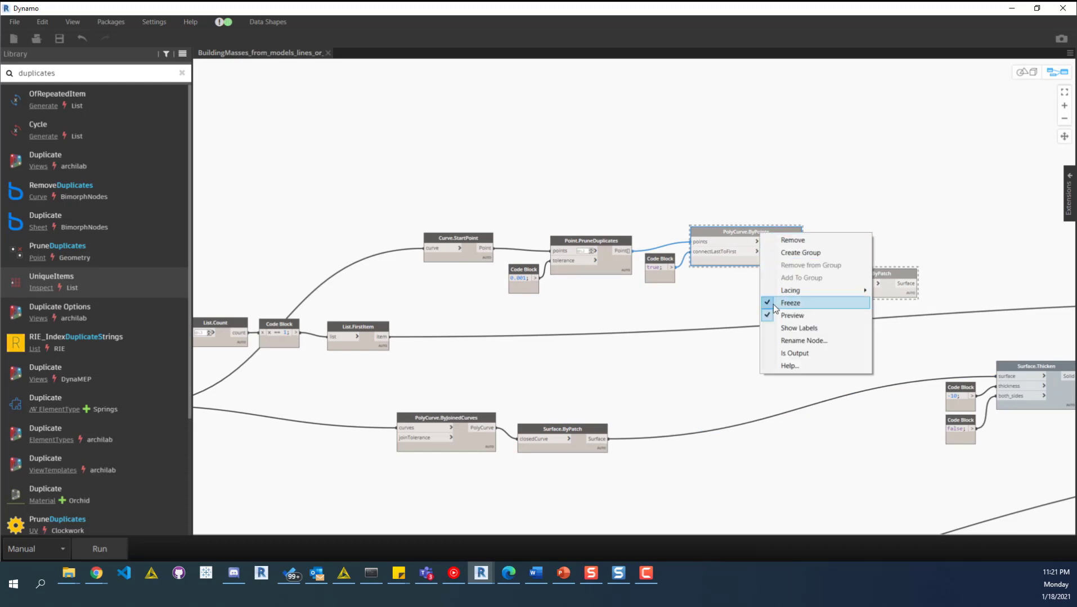
click(790, 302)
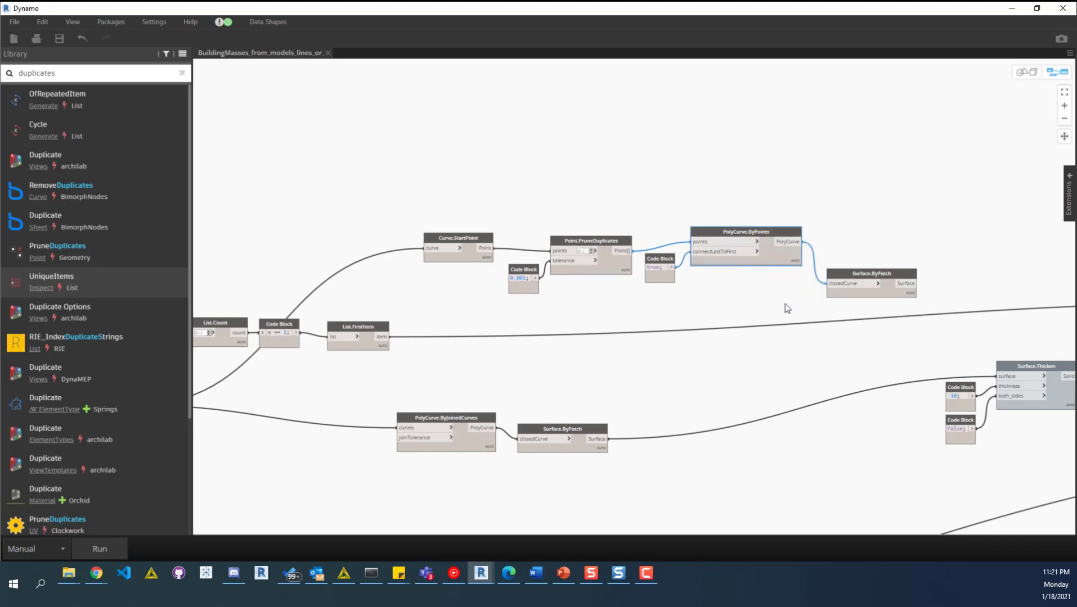
mouse_move(713, 184)
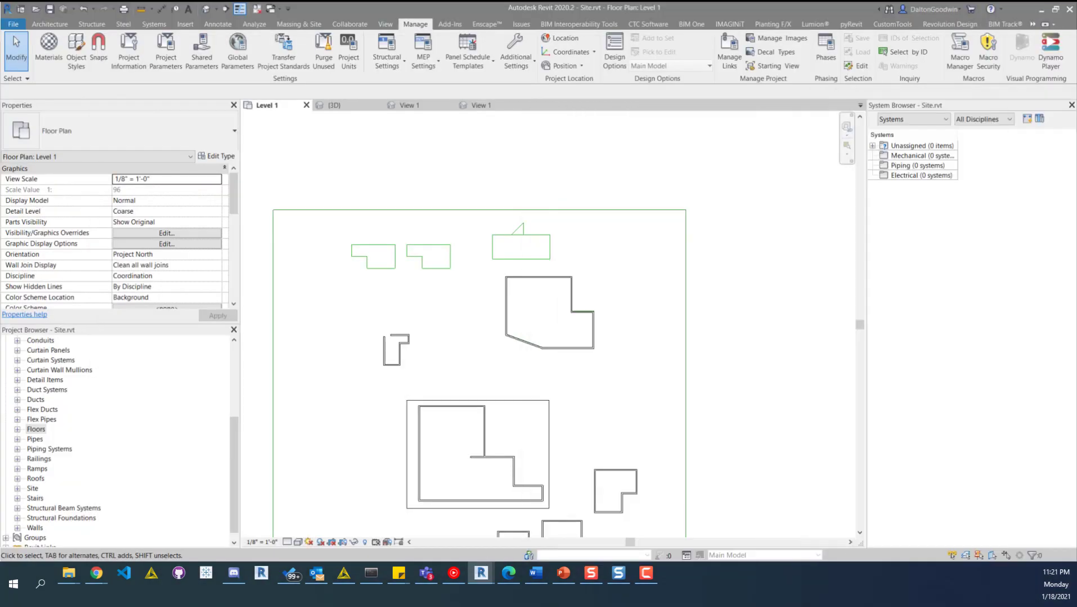
mouse_move(618, 282)
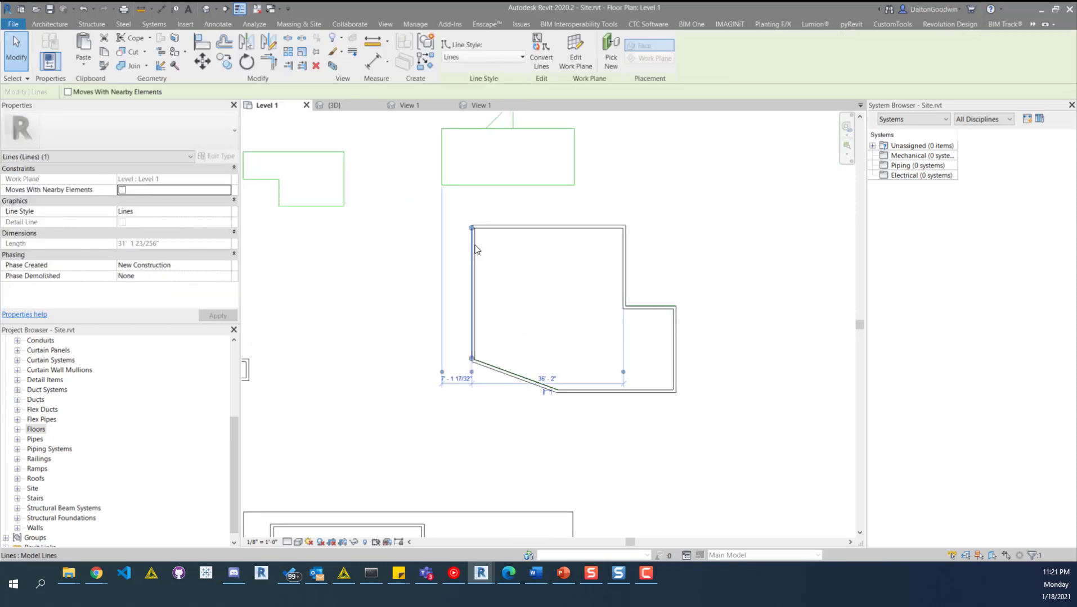
Step: Check a footprint model line's properties, then start the Model Line tool
click(415, 24)
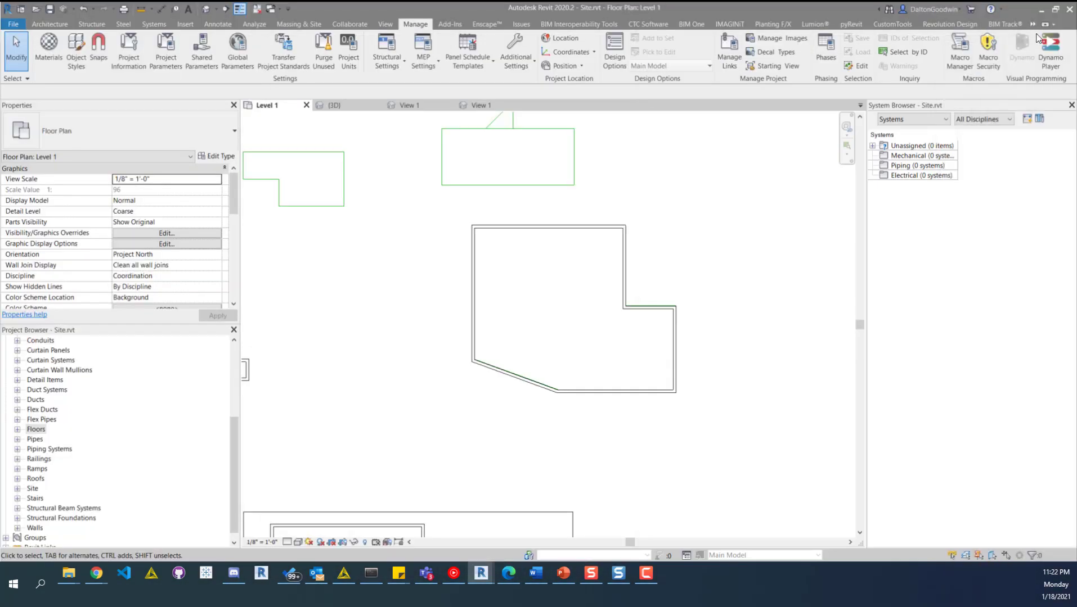
mouse_move(642, 216)
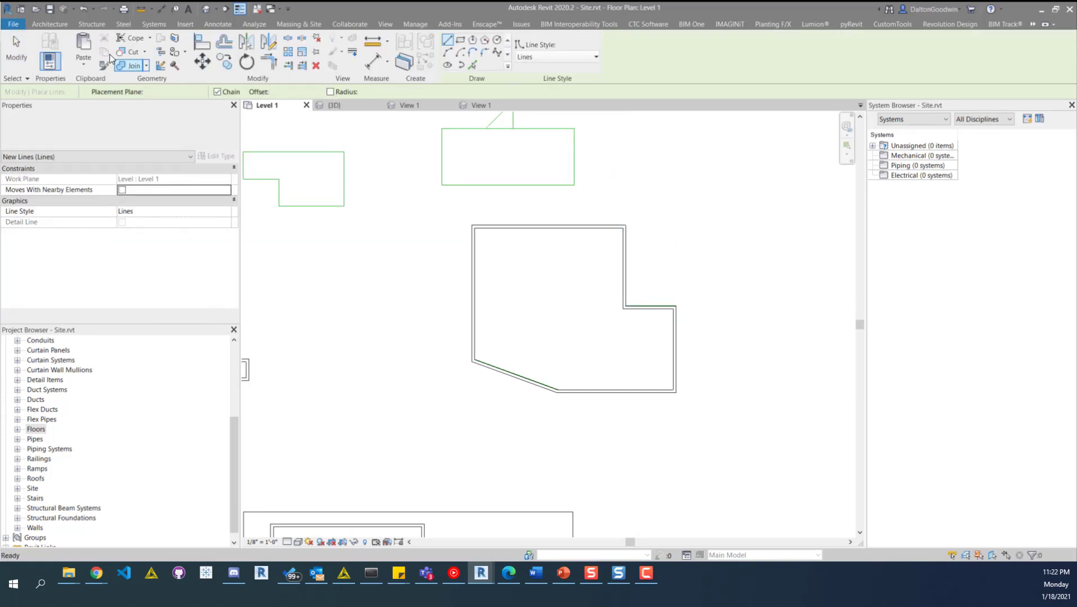
click(49, 24)
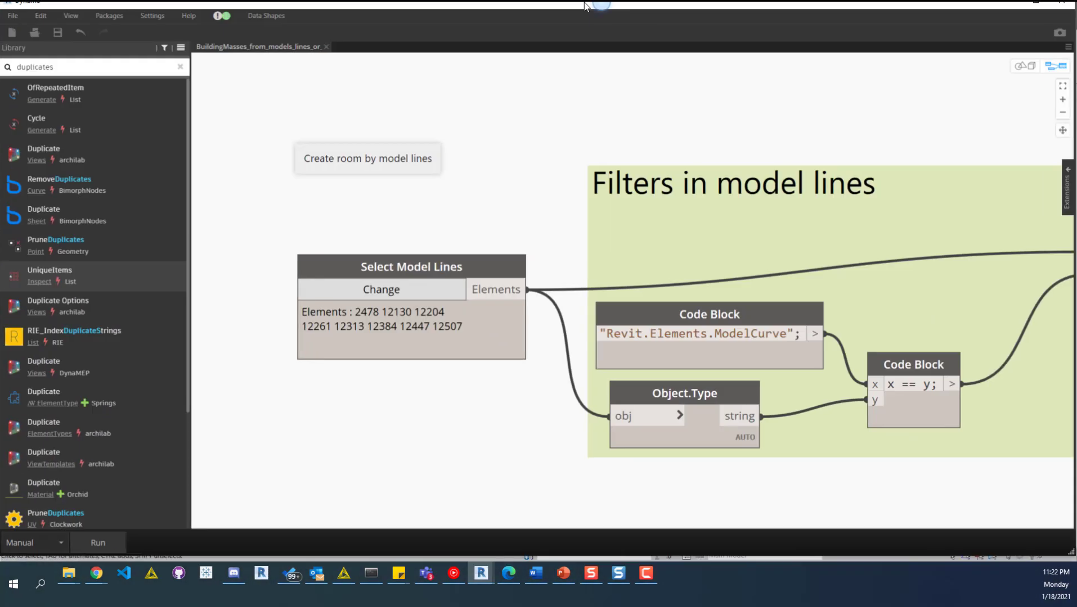
Step: Bring the Create room by model lines graph to the front with its Select Model Lines node
click(97, 543)
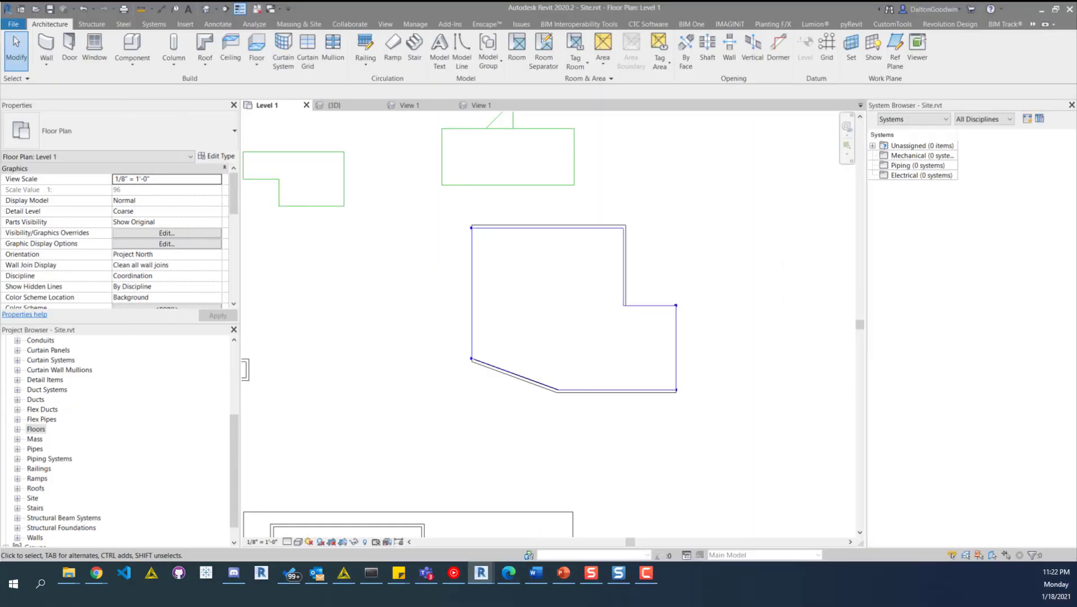
mouse_move(68, 404)
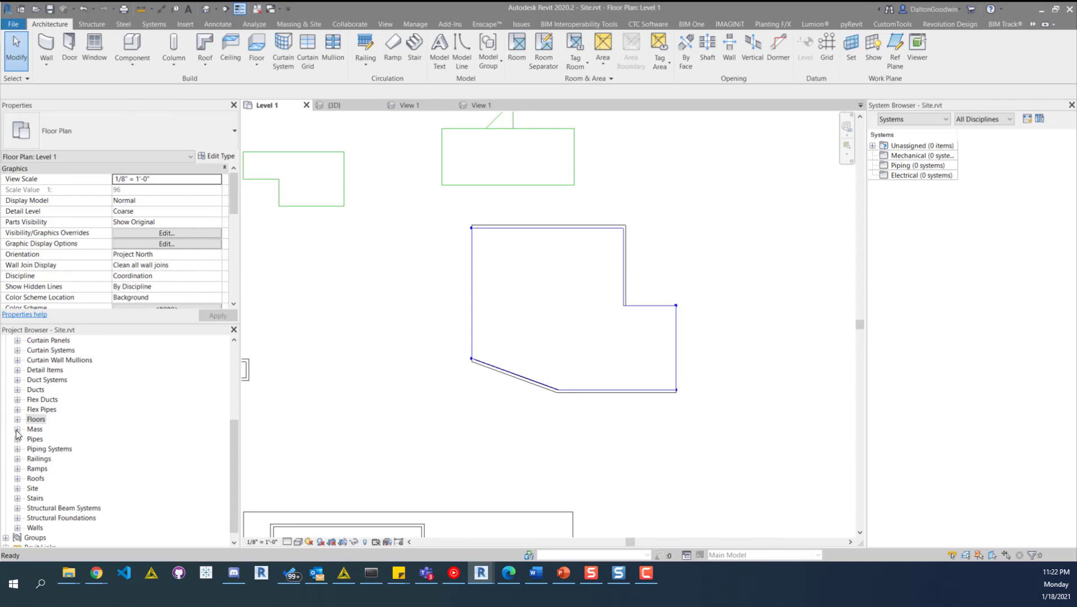
Step: Expand Mass in the Project Browser to reveal the model_lines_2 family for placement
click(36, 419)
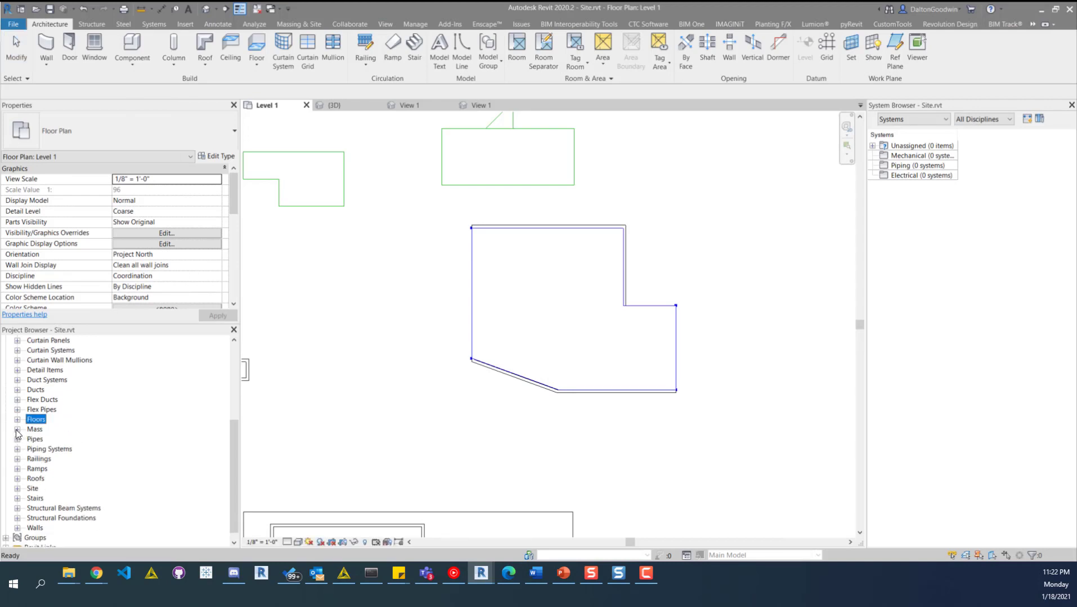
click(18, 428)
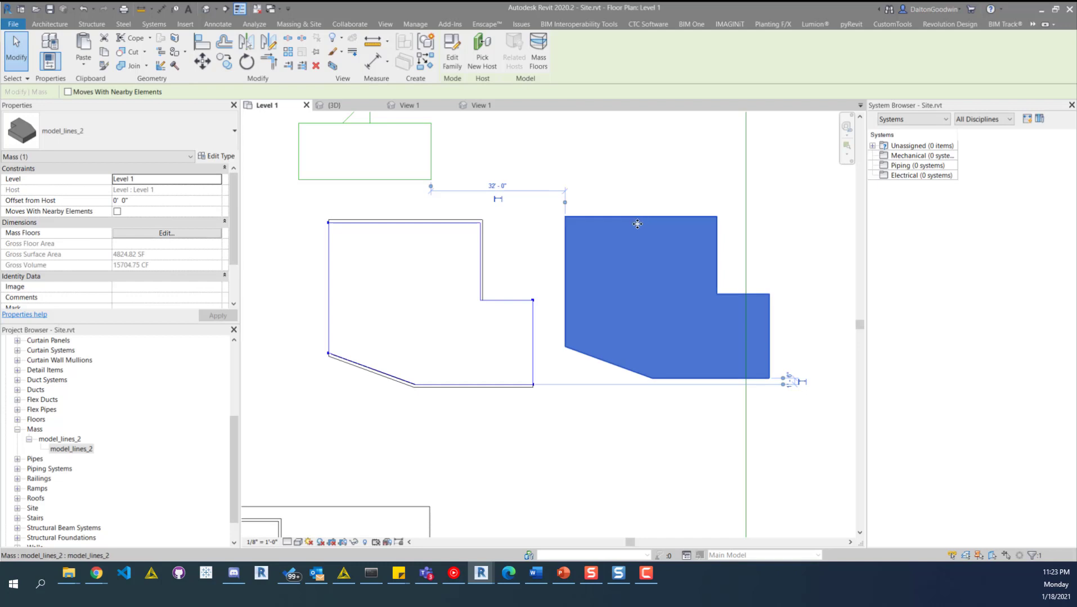
mouse_move(663, 362)
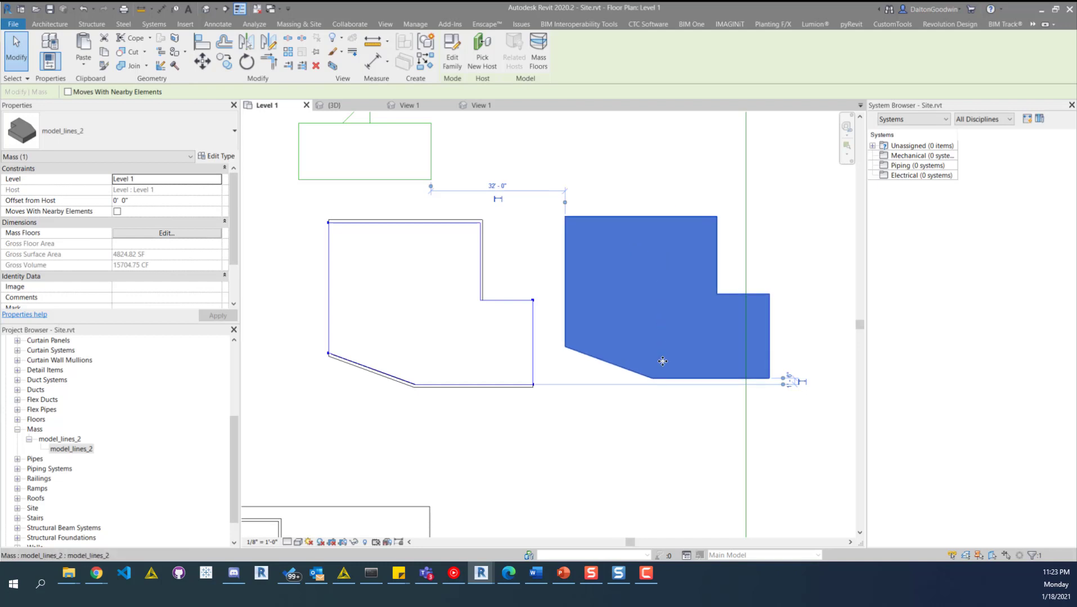
mouse_move(670, 387)
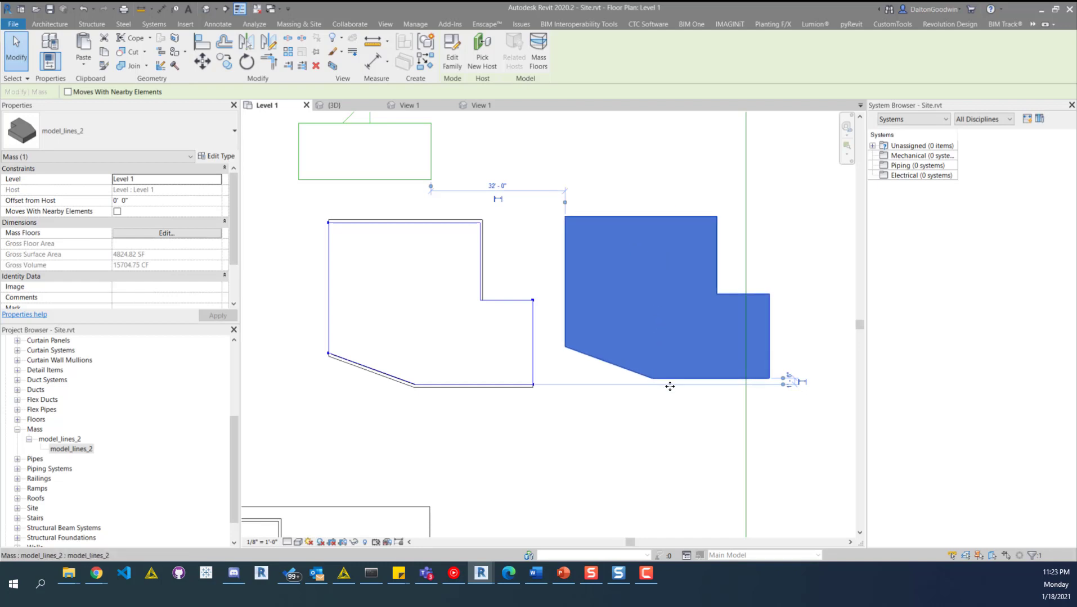
mouse_move(654, 315)
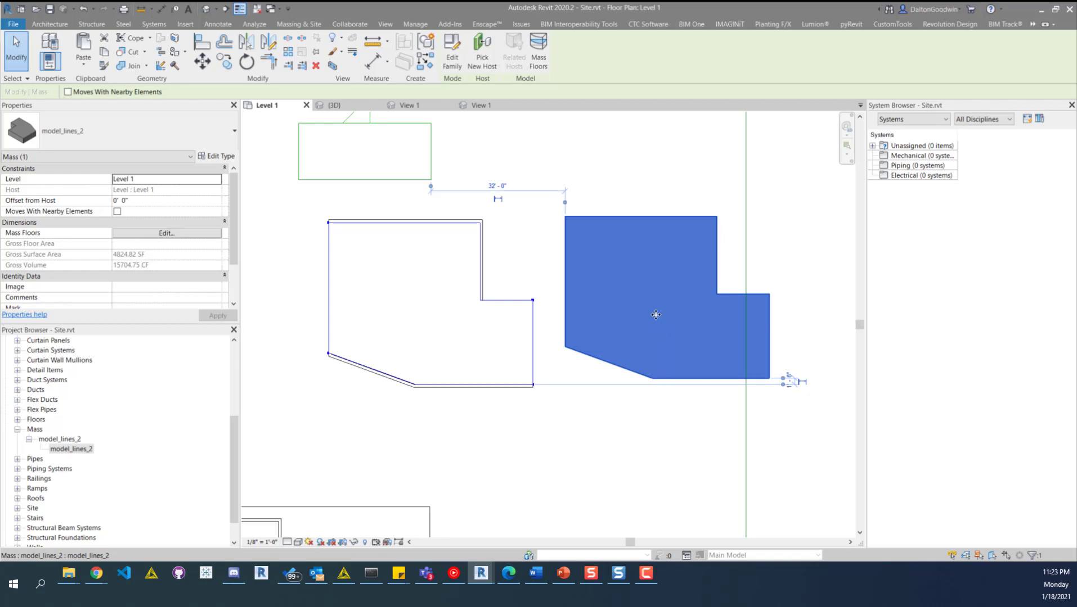
mouse_move(566, 297)
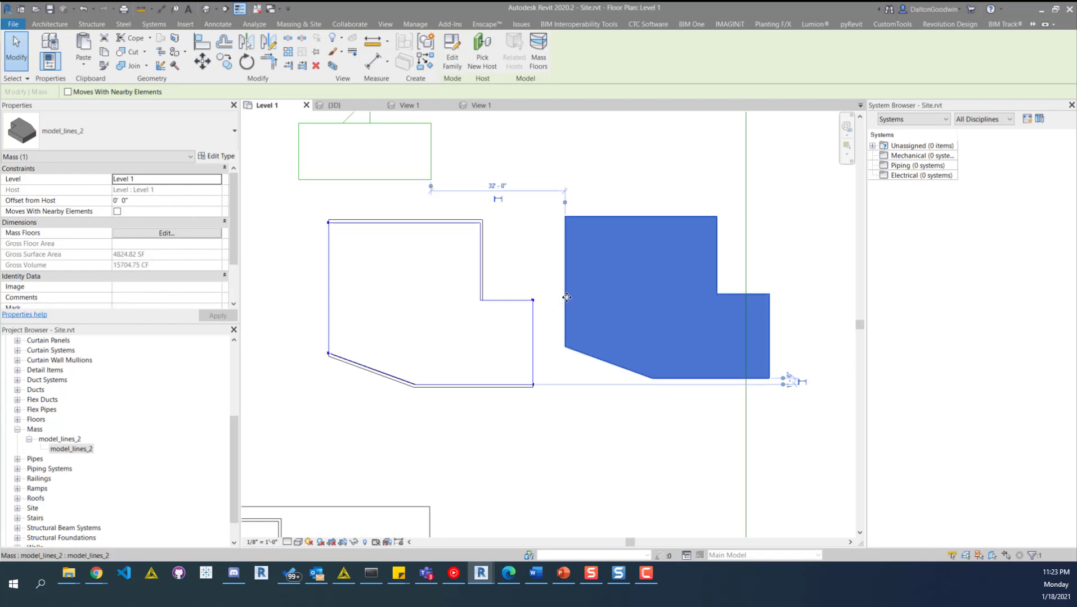
mouse_move(583, 297)
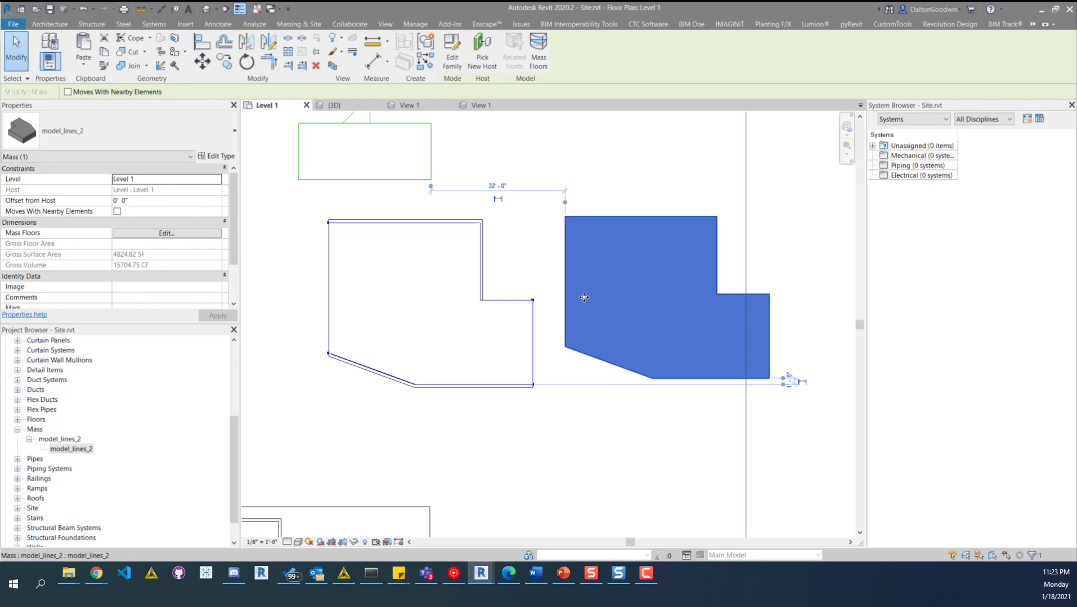
mouse_move(578, 328)
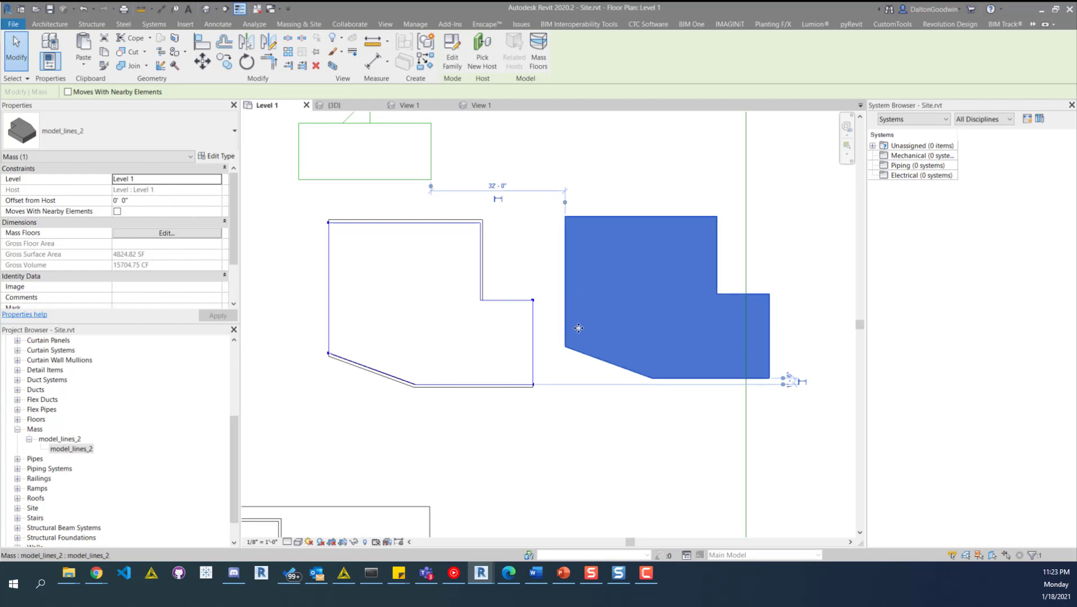
mouse_move(579, 342)
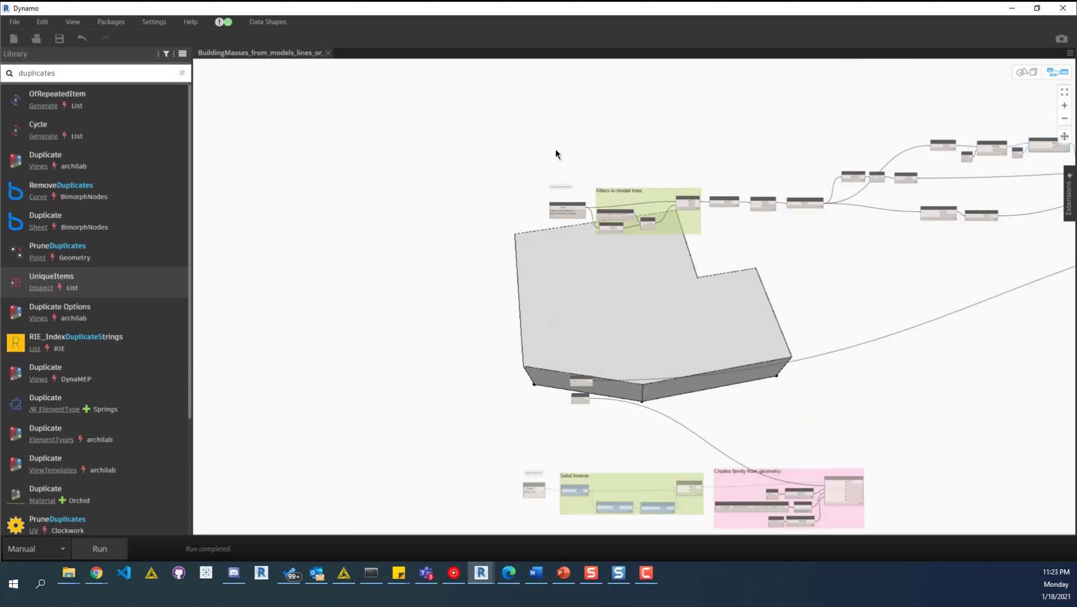
Step: Run the graph to preview the footprint as a solid extruded mass
right_click(580, 296)
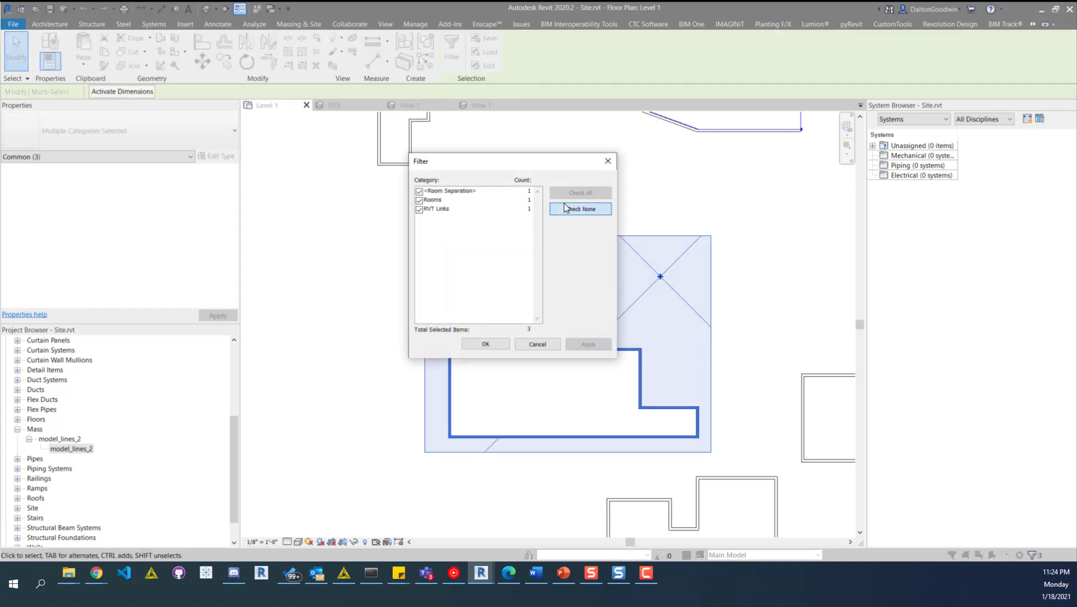
Step: Filter the selection to the link_2.rvt RVT Link and open its type properties for Room Bounding
click(485, 345)
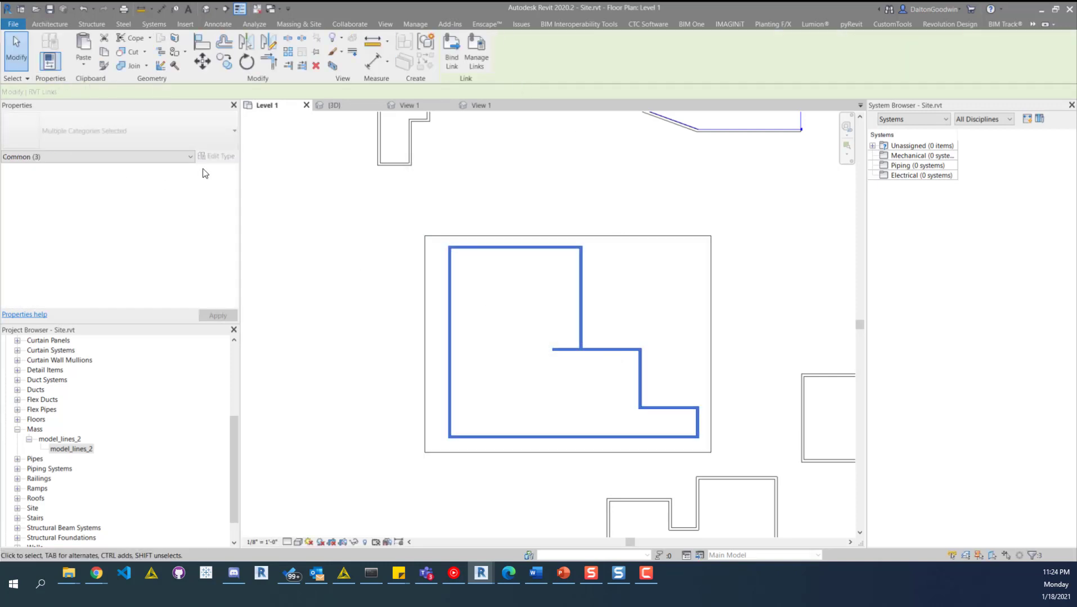
click(219, 157)
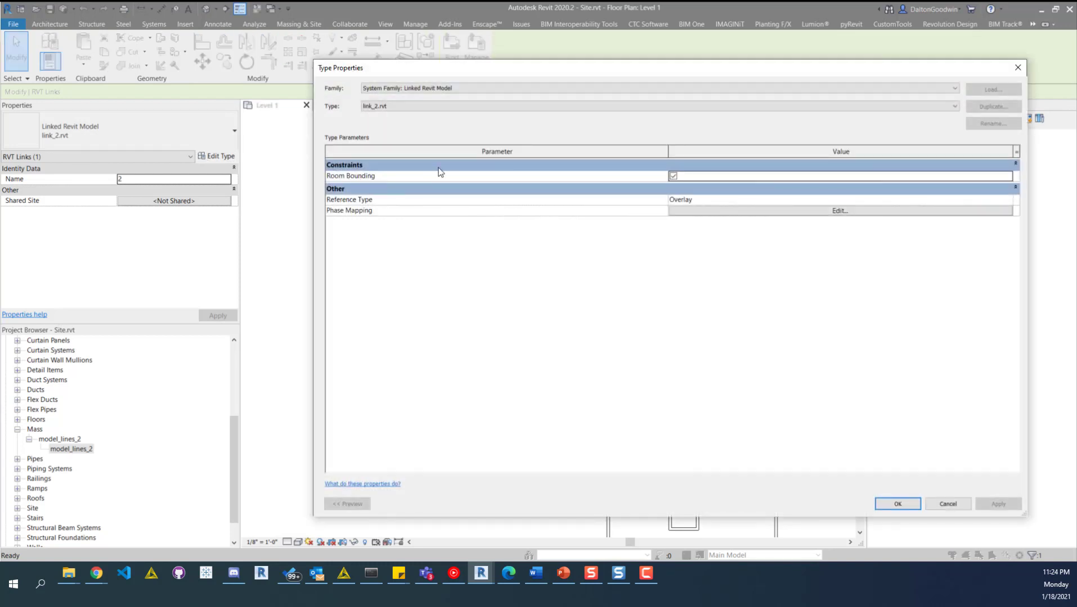
mouse_move(392, 189)
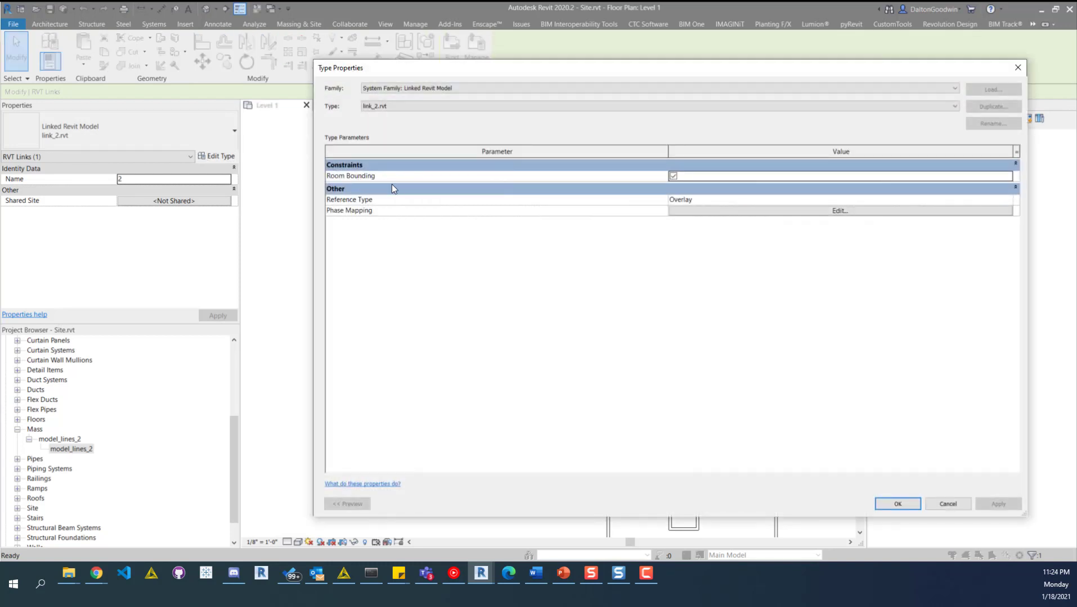
mouse_move(488, 170)
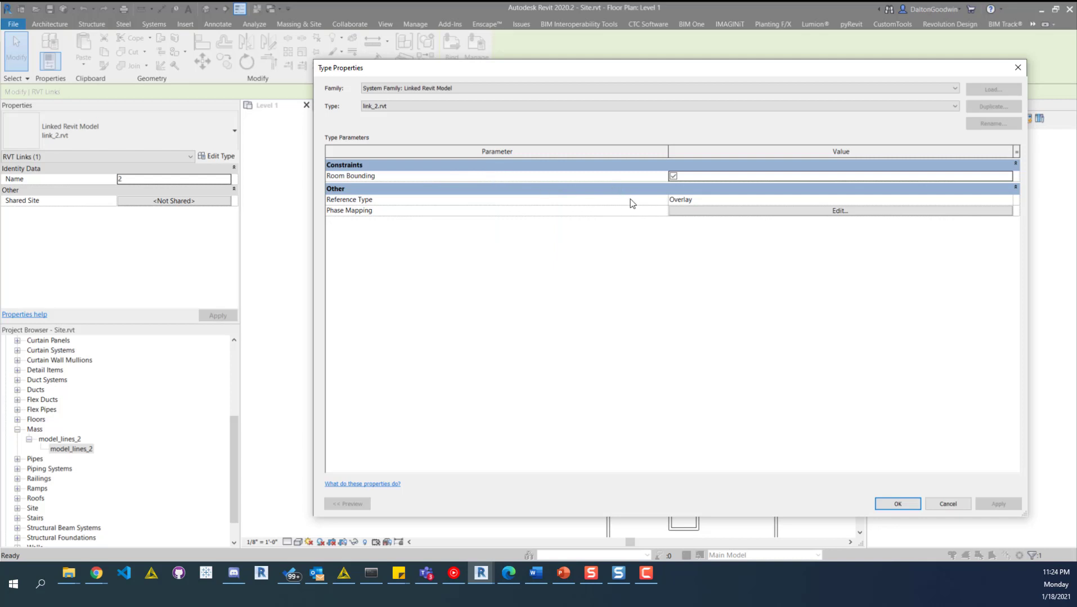
mouse_move(355, 189)
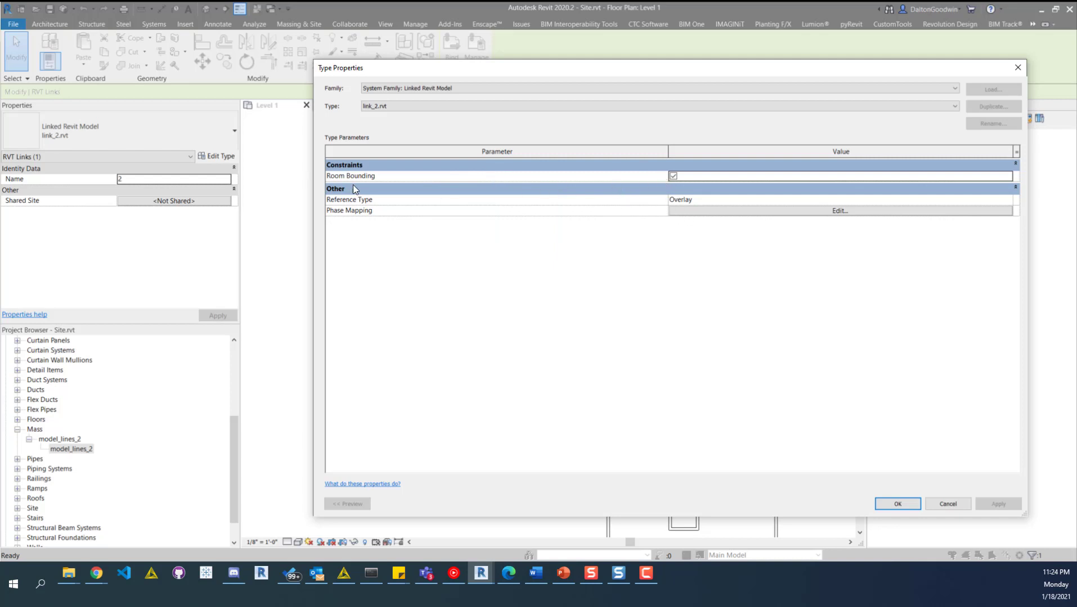
mouse_move(1018, 68)
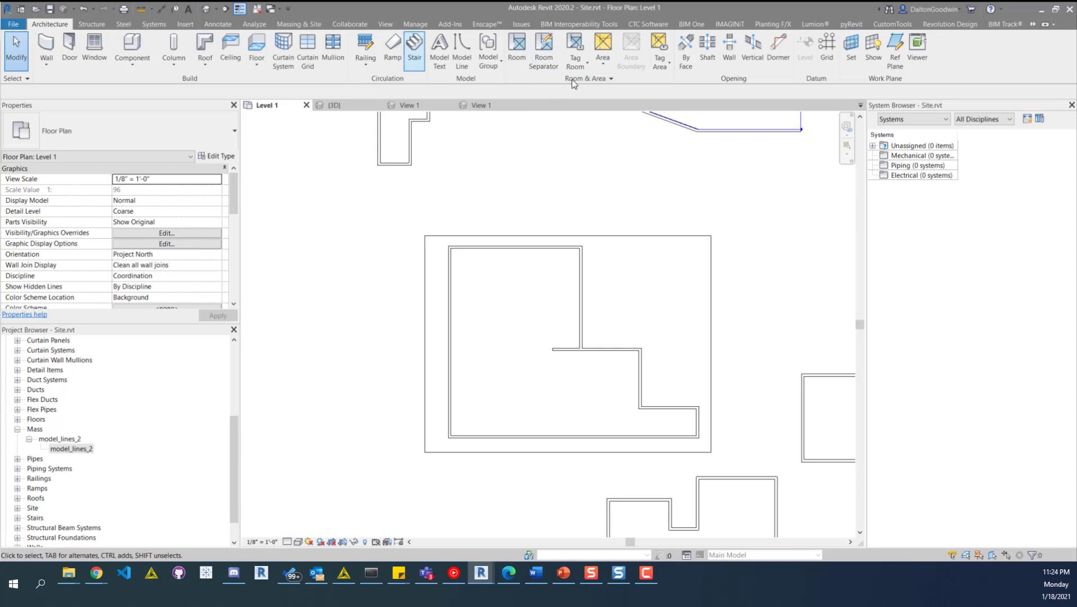
mouse_move(542, 49)
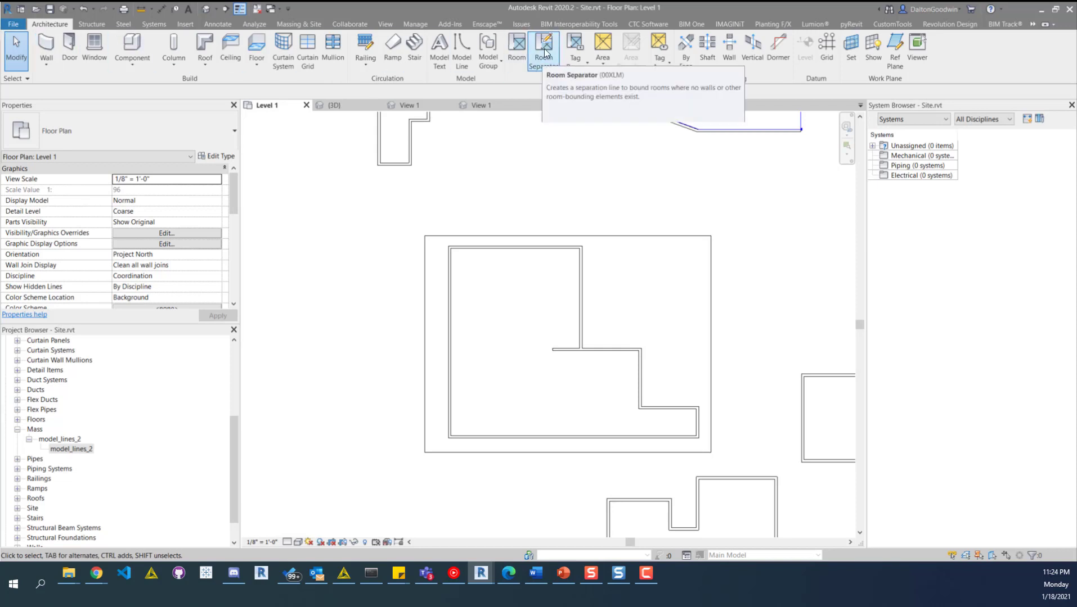
mouse_move(543, 49)
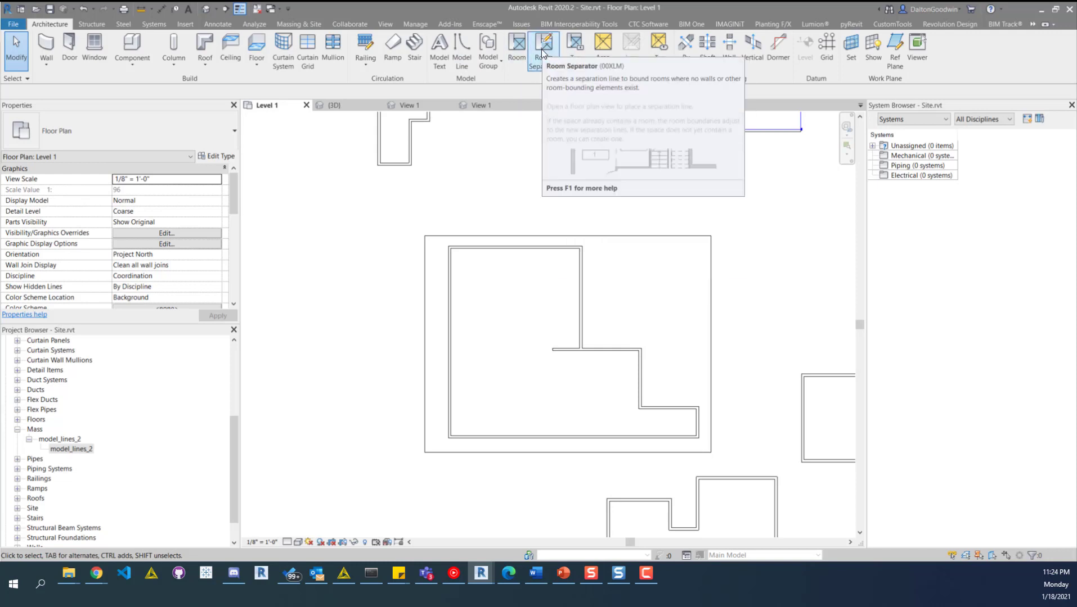
Step: Draw a room separation line along the rectangle's top edge, then select the L-shaped room
click(543, 41)
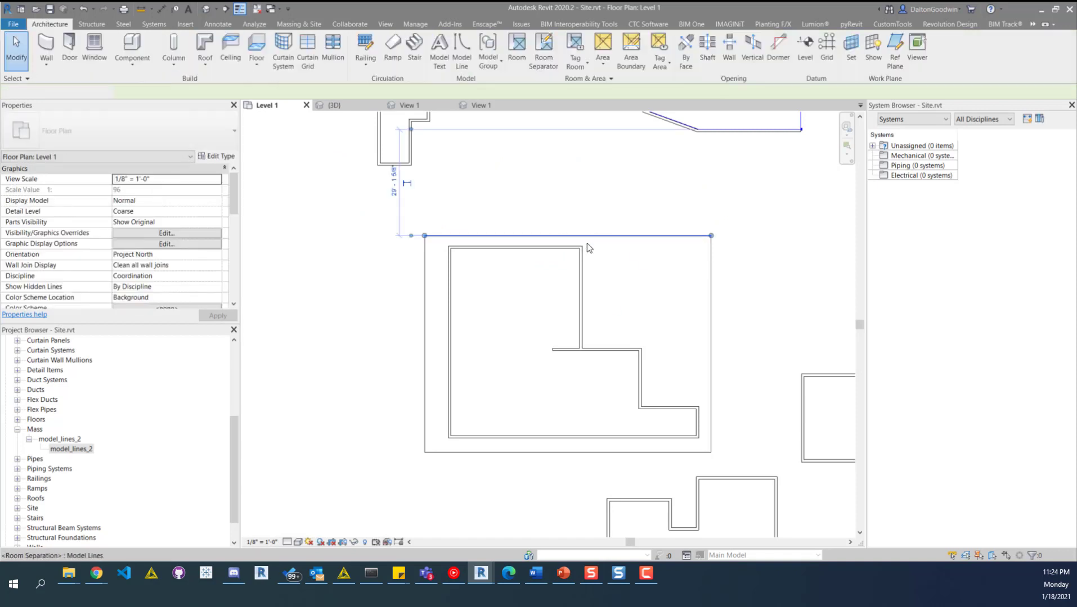
click(653, 300)
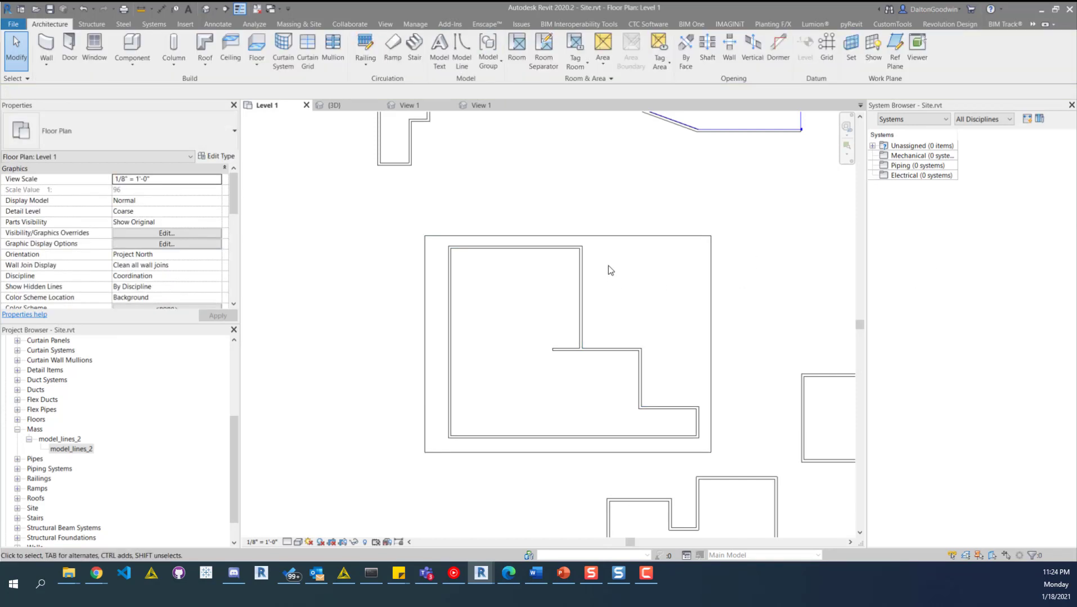
click(659, 276)
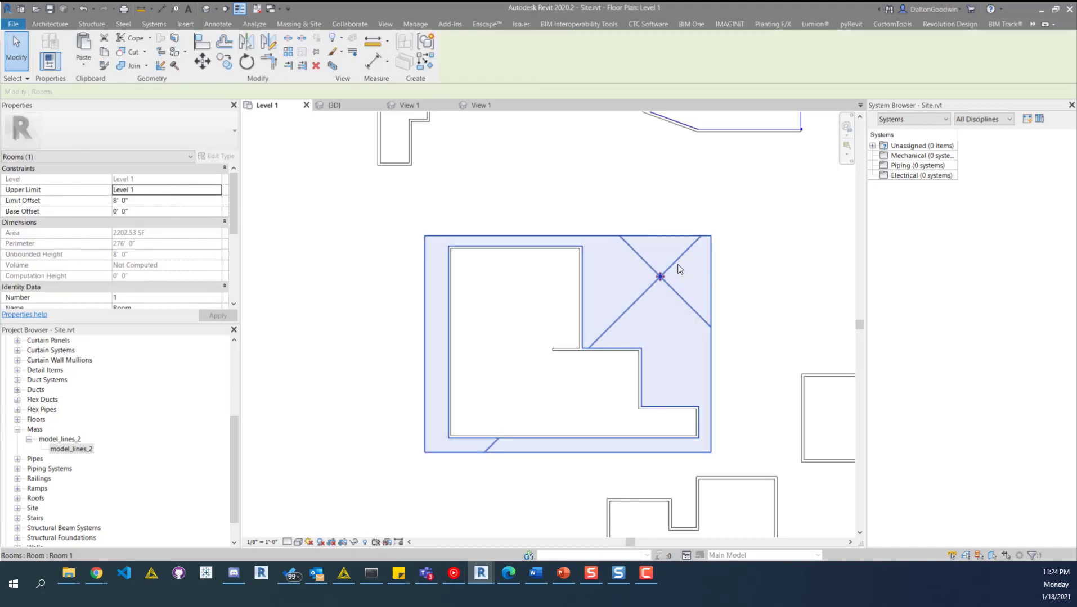
mouse_move(677, 269)
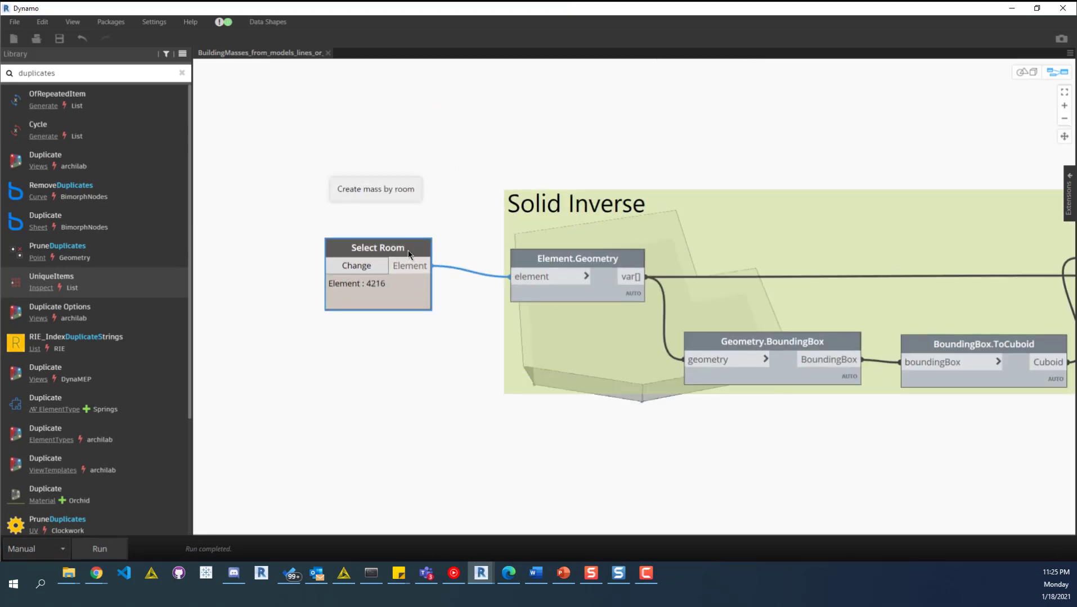
Step: Check the Select Room node and run the create-mass-by-room graph to generate room_mass
click(356, 265)
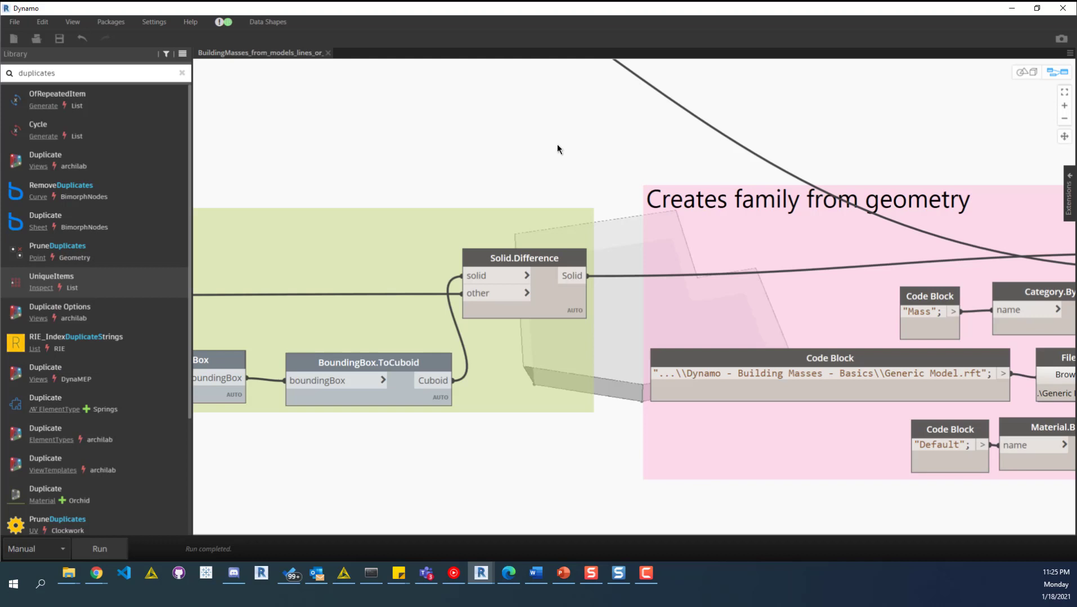
mouse_move(676, 176)
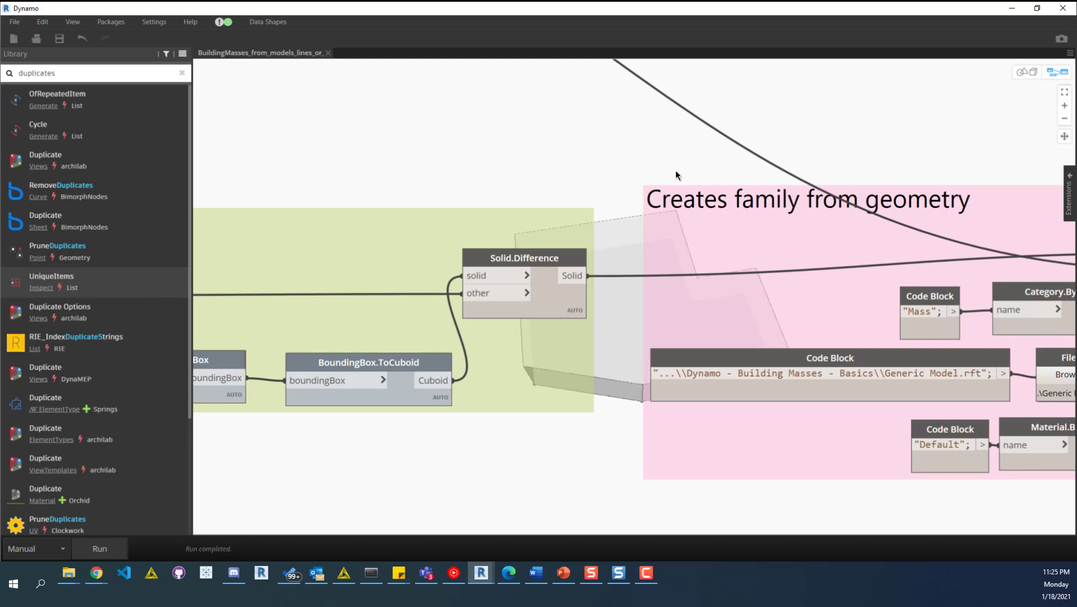
scroll(down, 3)
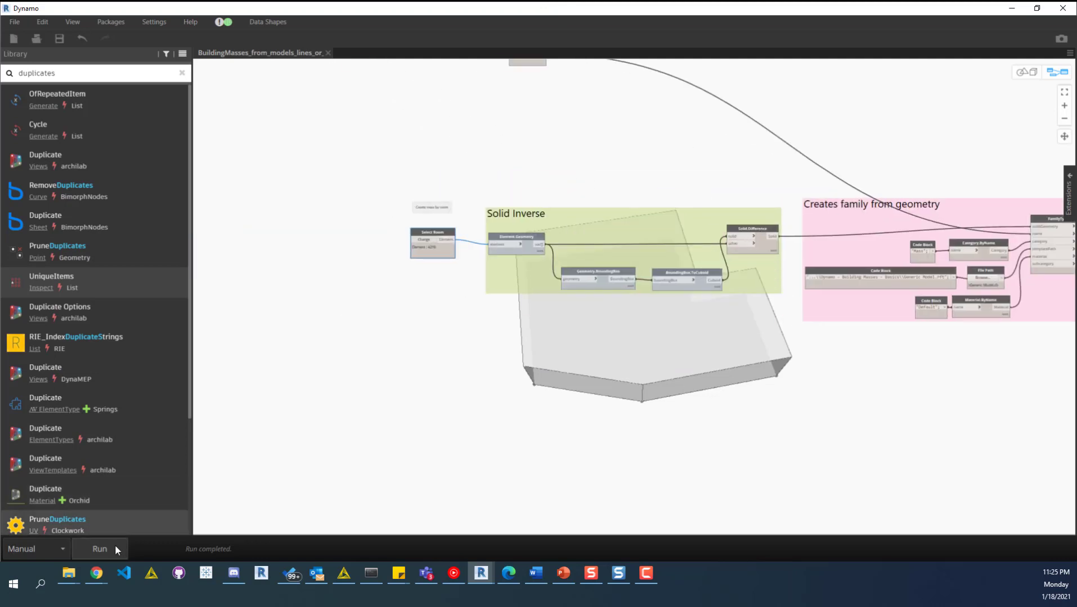
click(99, 549)
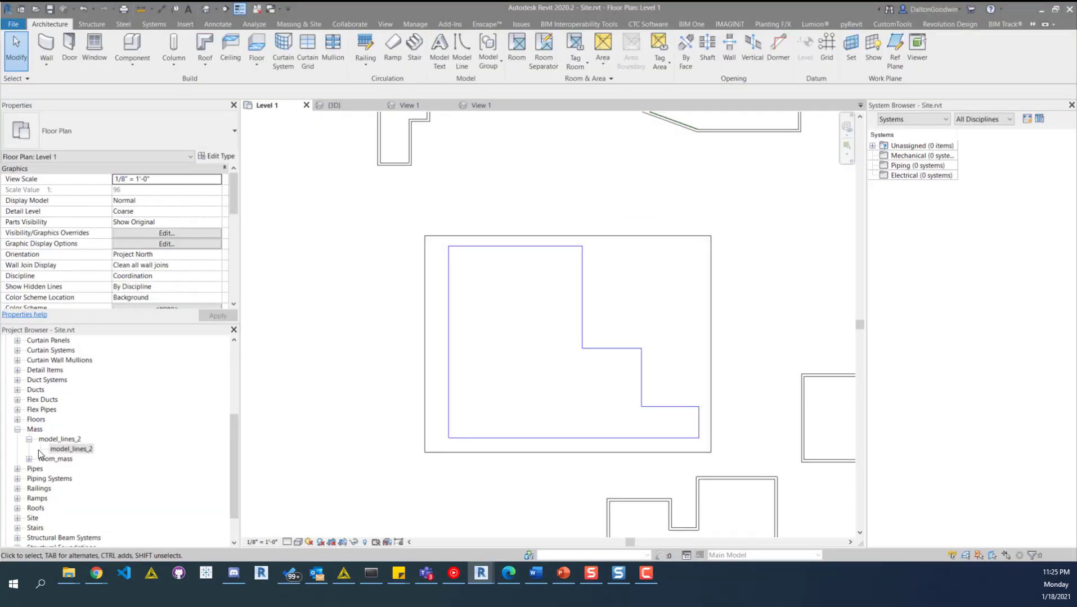
Step: Pick room_mass under Mass and place it at the room corner on the Level 1 plan
click(70, 449)
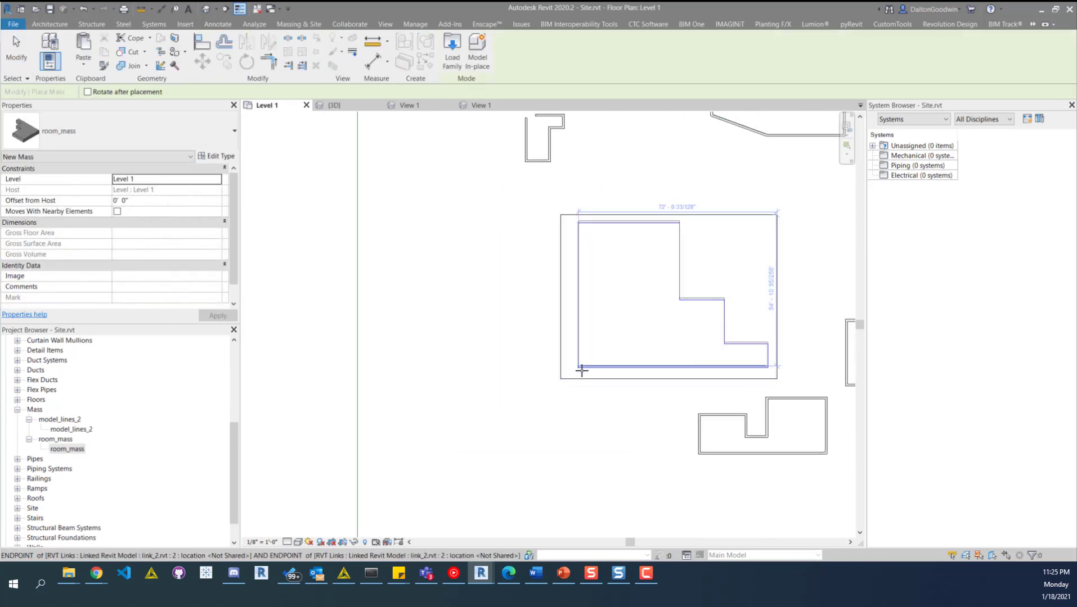
click(582, 372)
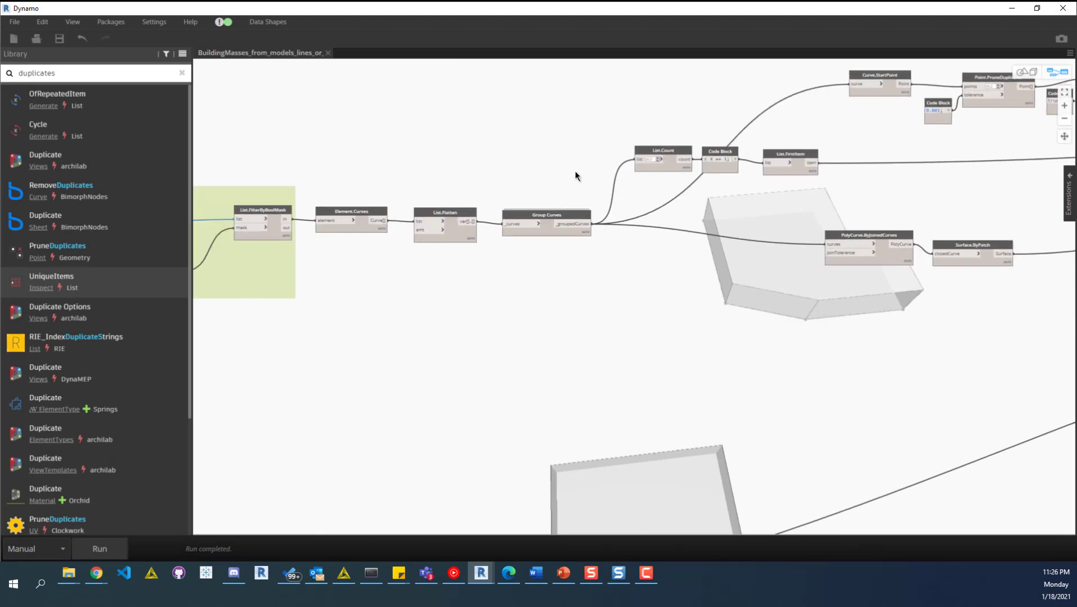
mouse_move(587, 174)
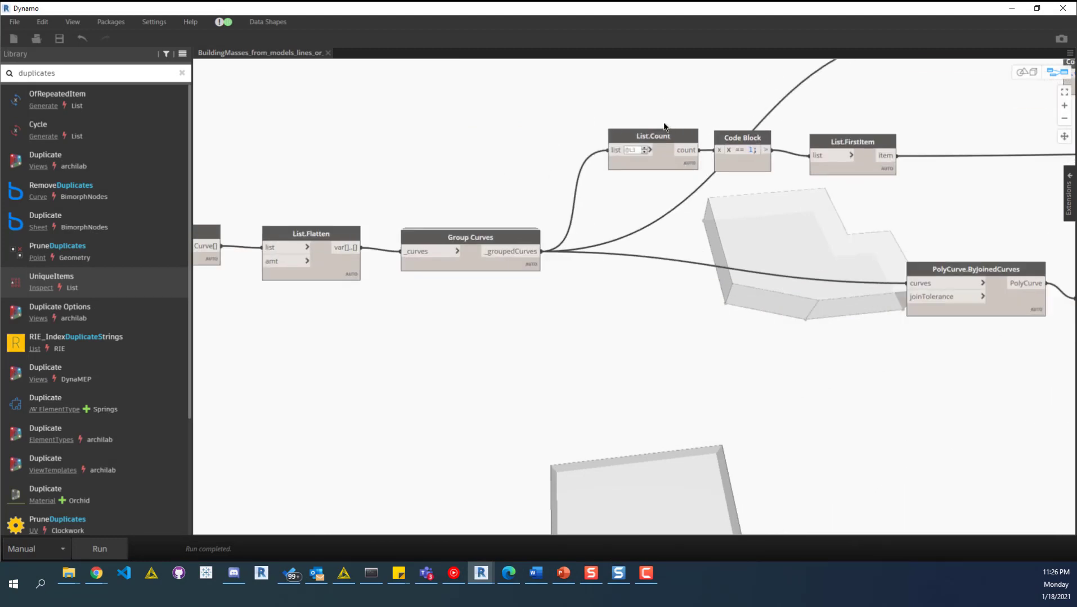
Step: Review the List.Count, Surface.Thicken and Solid.ByUnion nodes, then run the model-lines mass graph
click(651, 135)
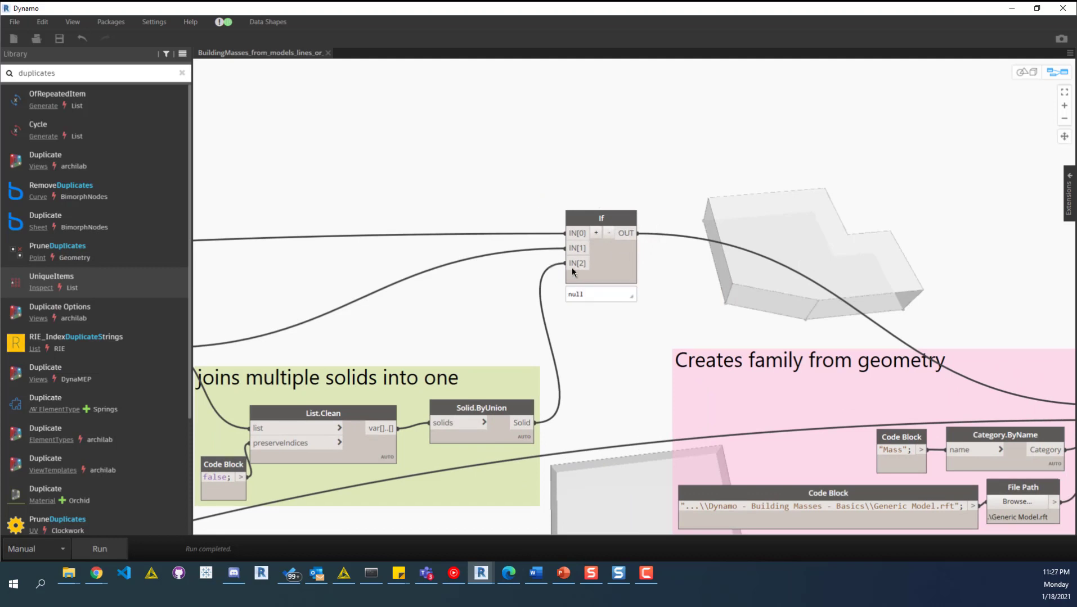
mouse_move(581, 264)
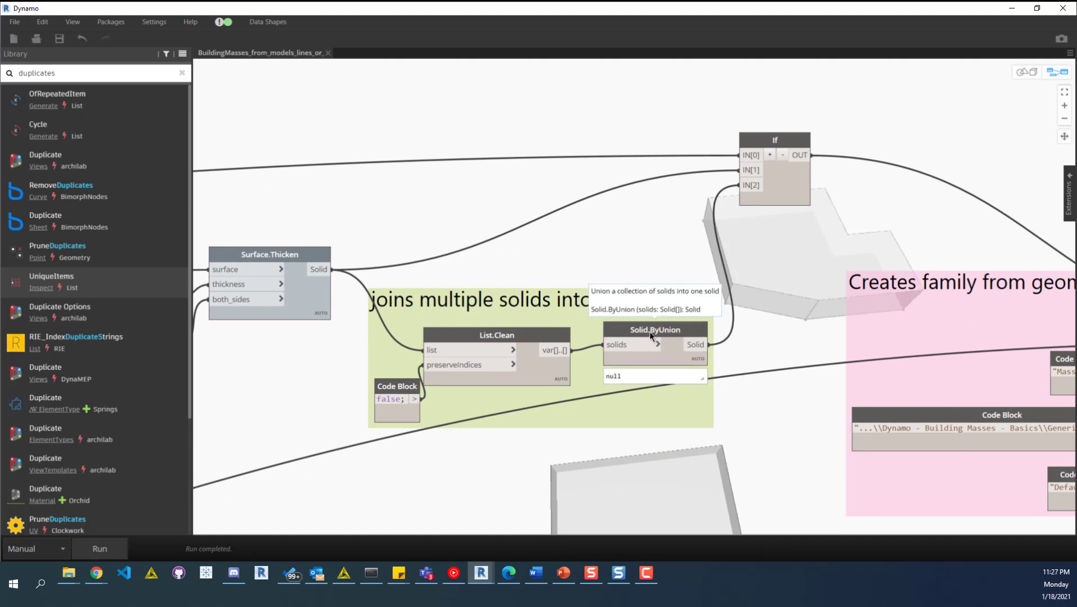
mouse_move(783, 240)
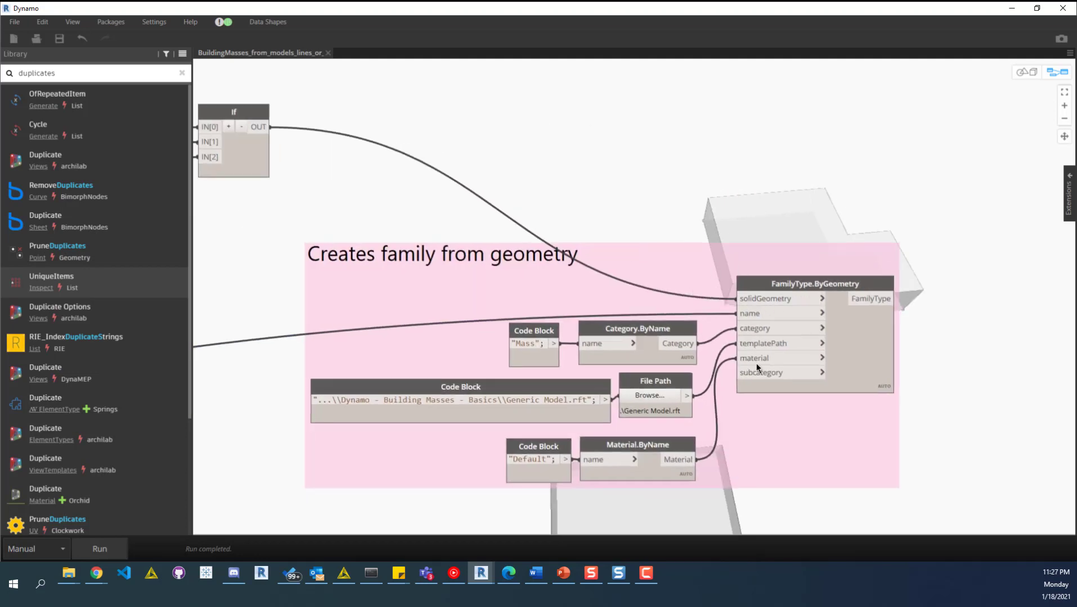
scroll(down, 3)
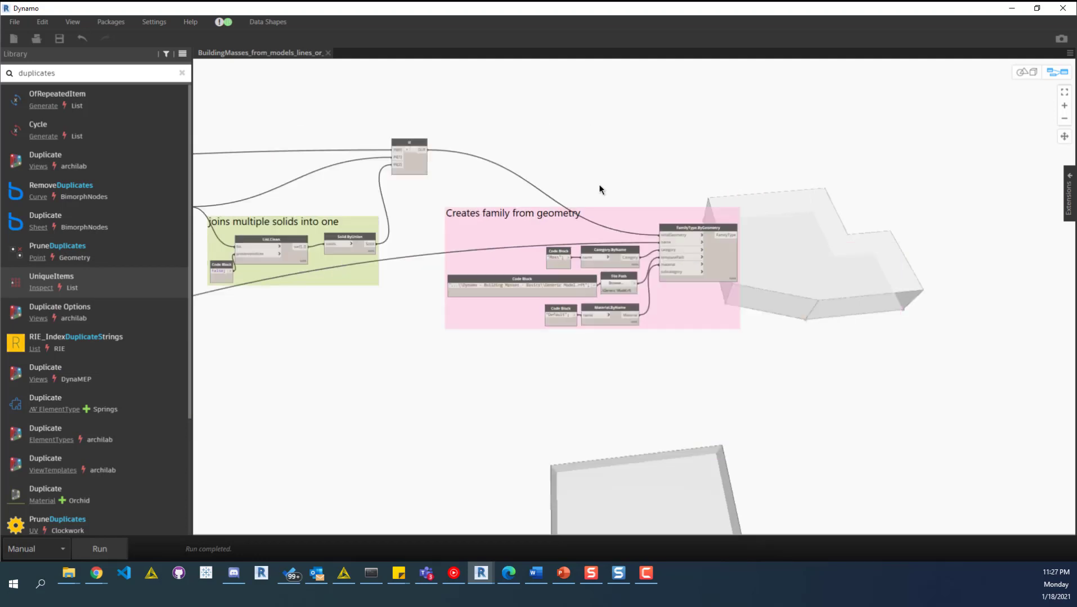
click(99, 549)
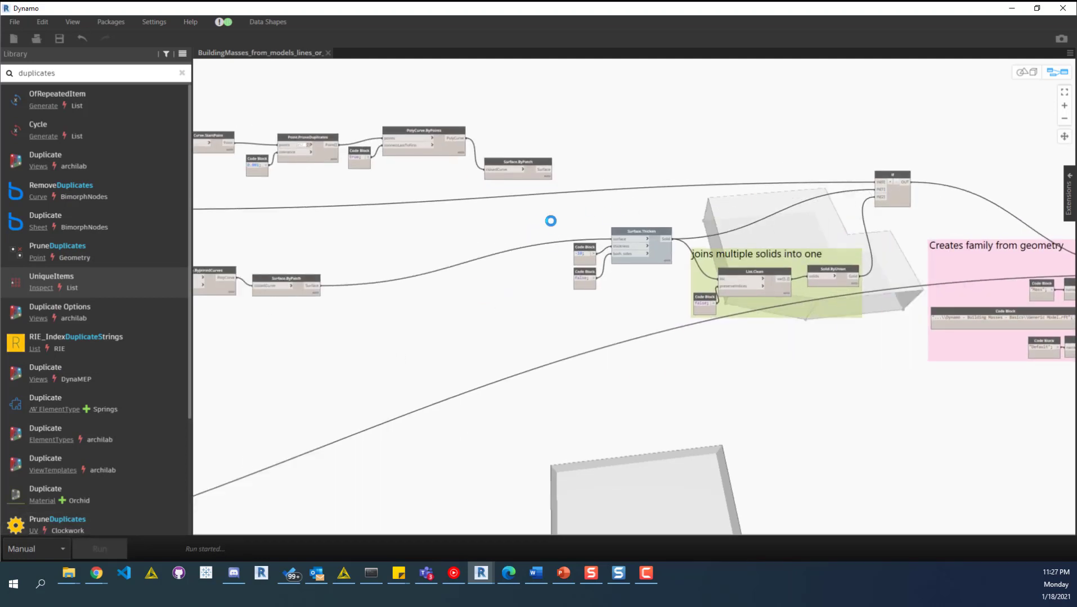
Step: Select the two L-shaped model-line outlines on the Level 1 site plan
click(98, 549)
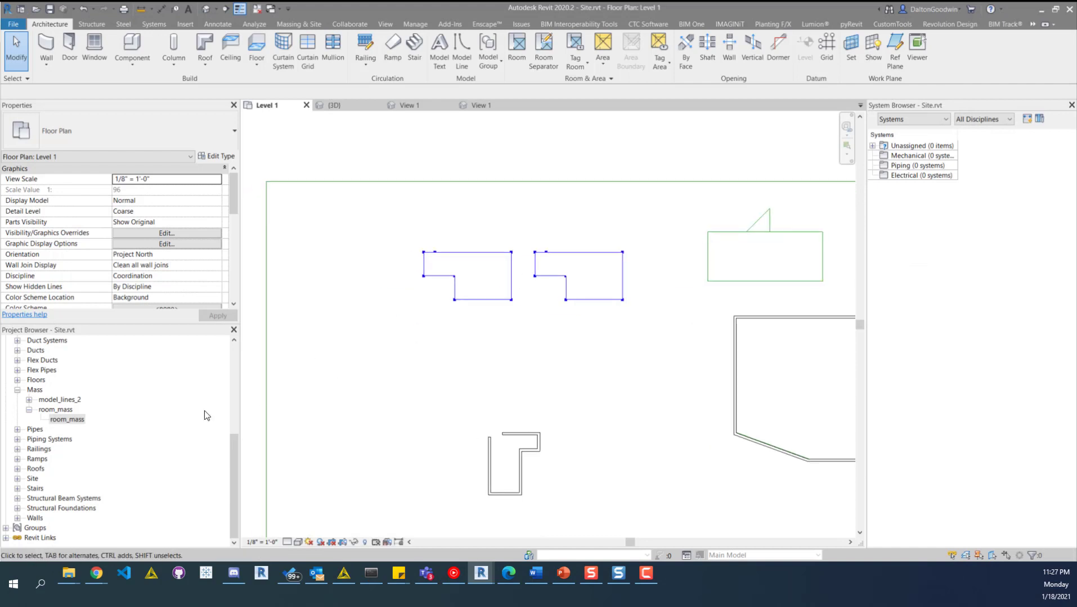
click(28, 400)
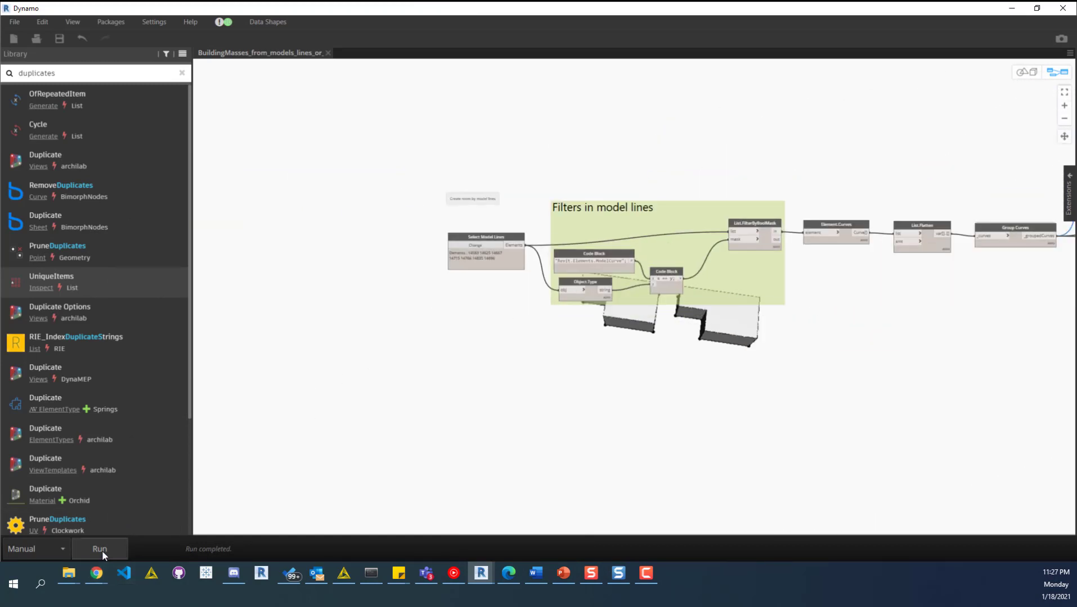
Step: Rerun the model-lines graph on the new outlines and inspect the null PolyCurve.ByJoinedCurves warning
click(99, 549)
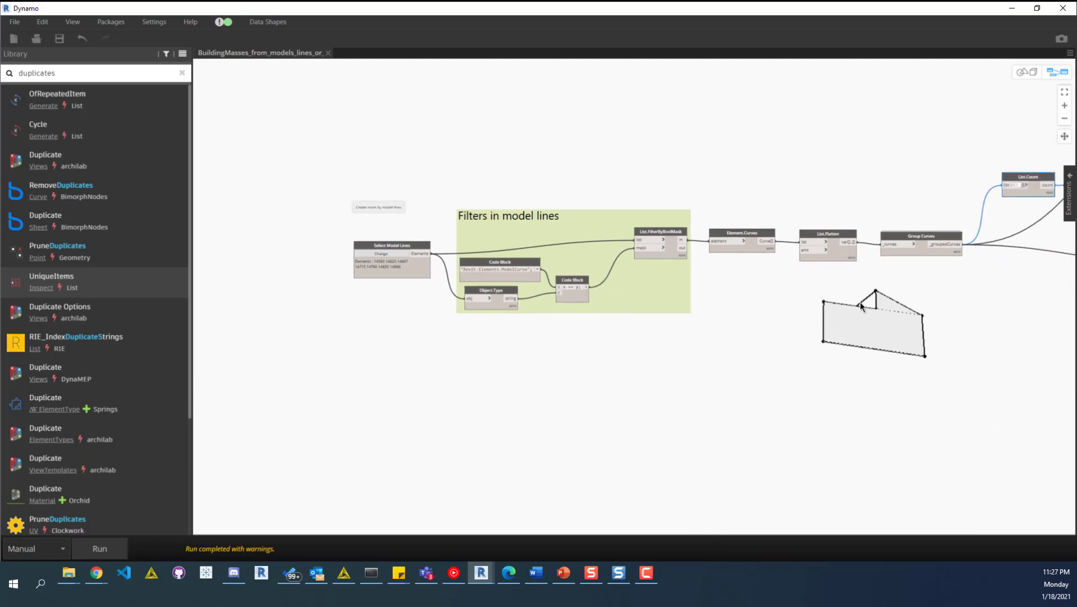
mouse_move(882, 363)
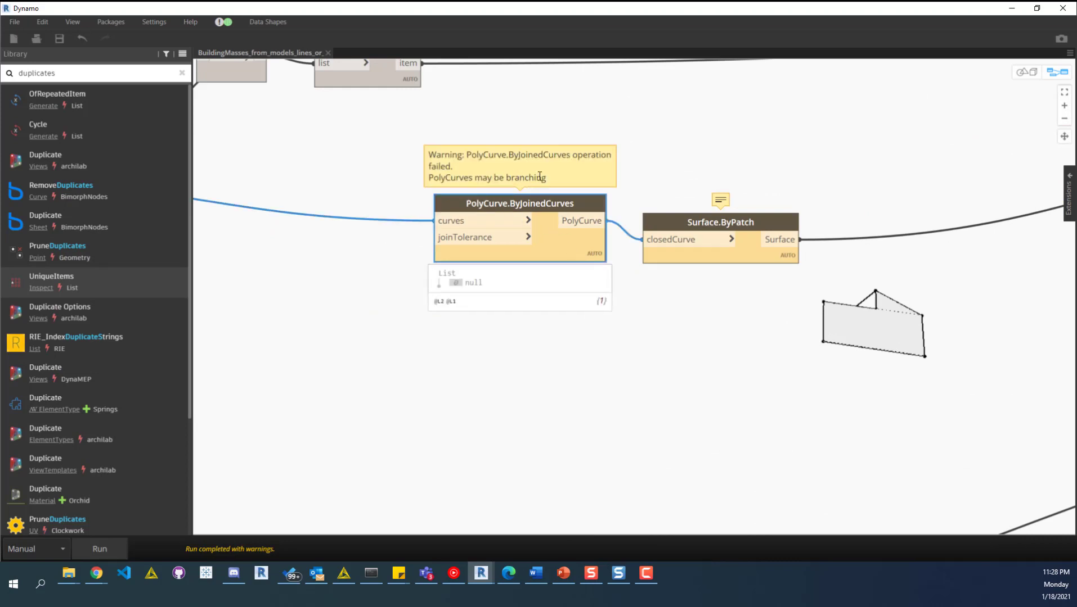
scroll(down, 3)
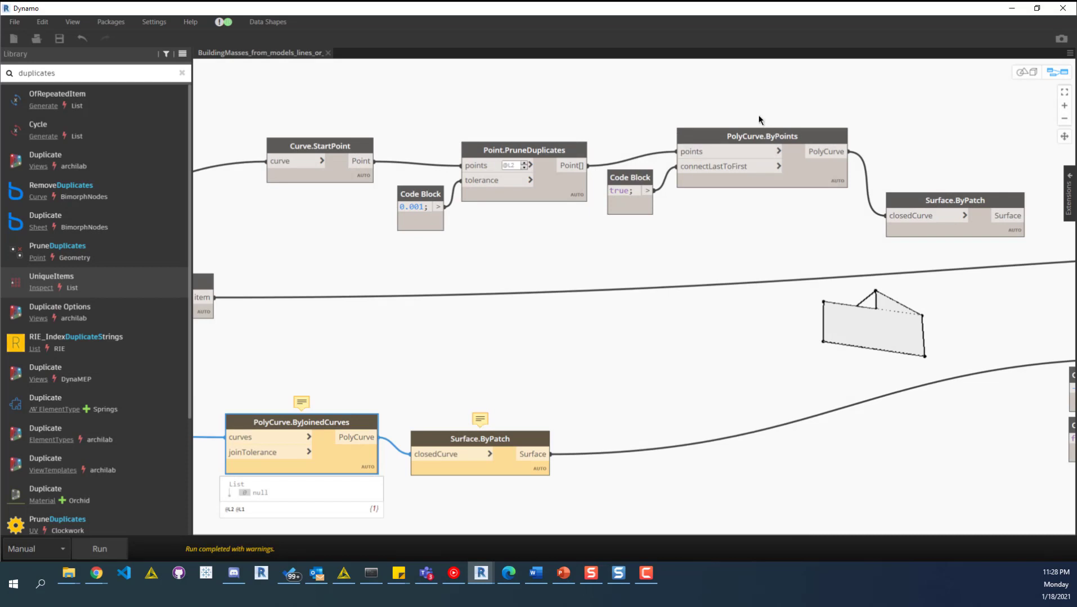
mouse_move(741, 127)
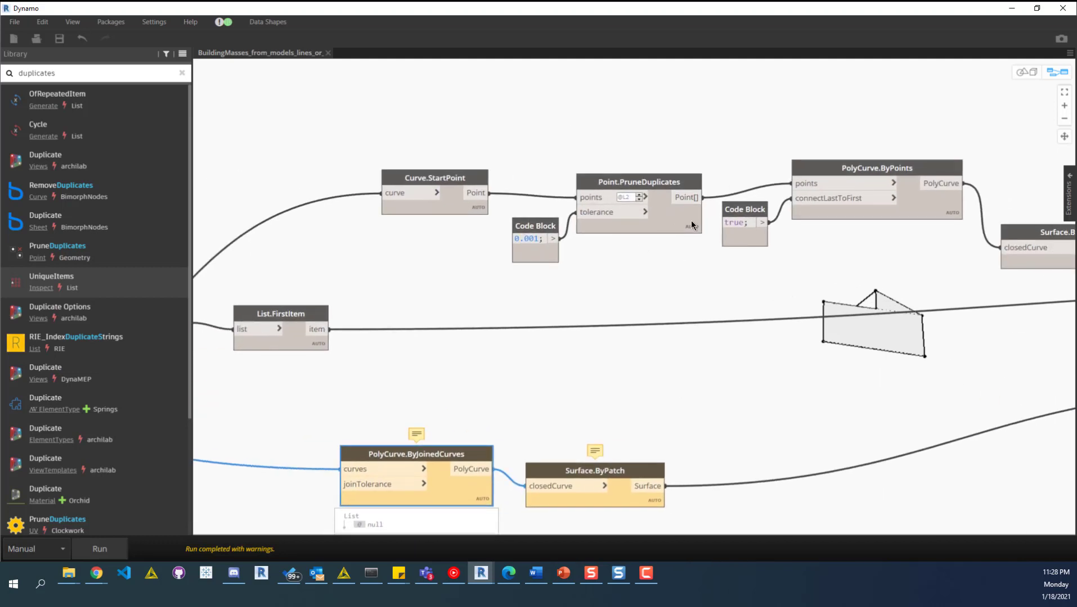
mouse_move(690, 227)
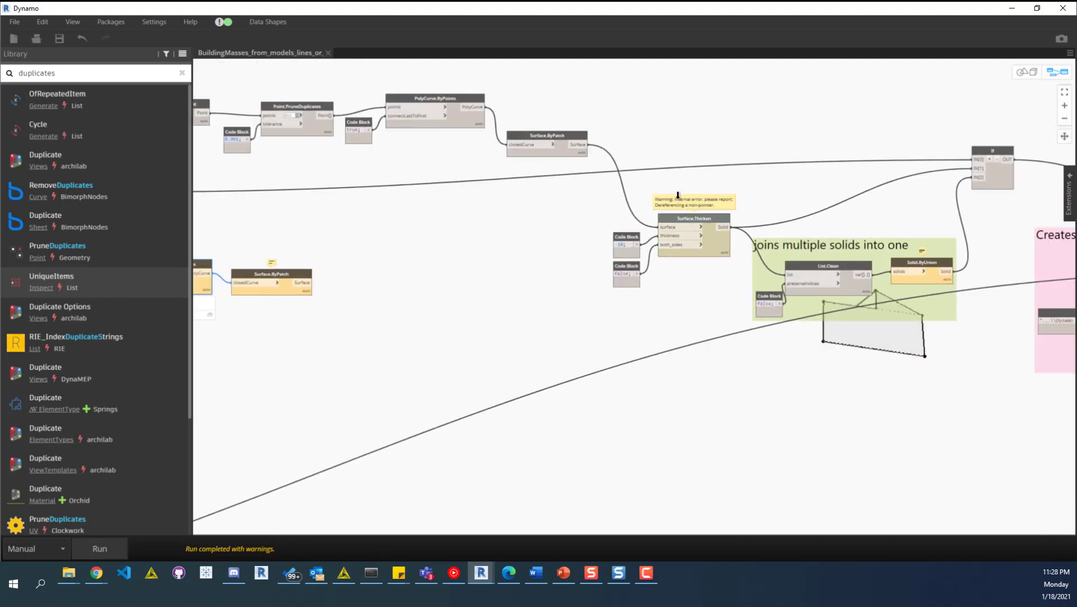
click(99, 549)
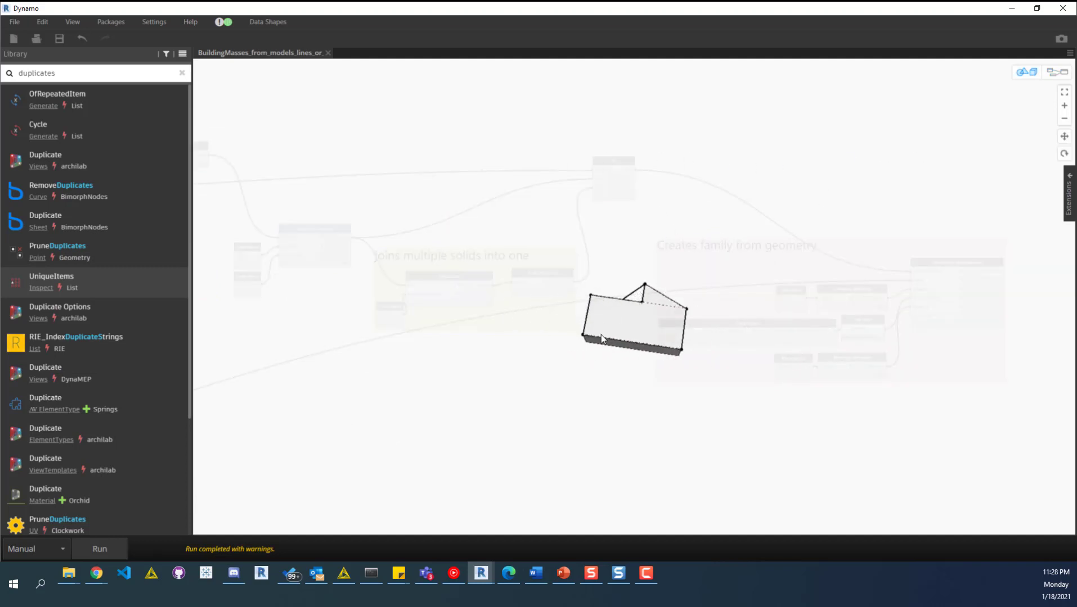
mouse_move(614, 321)
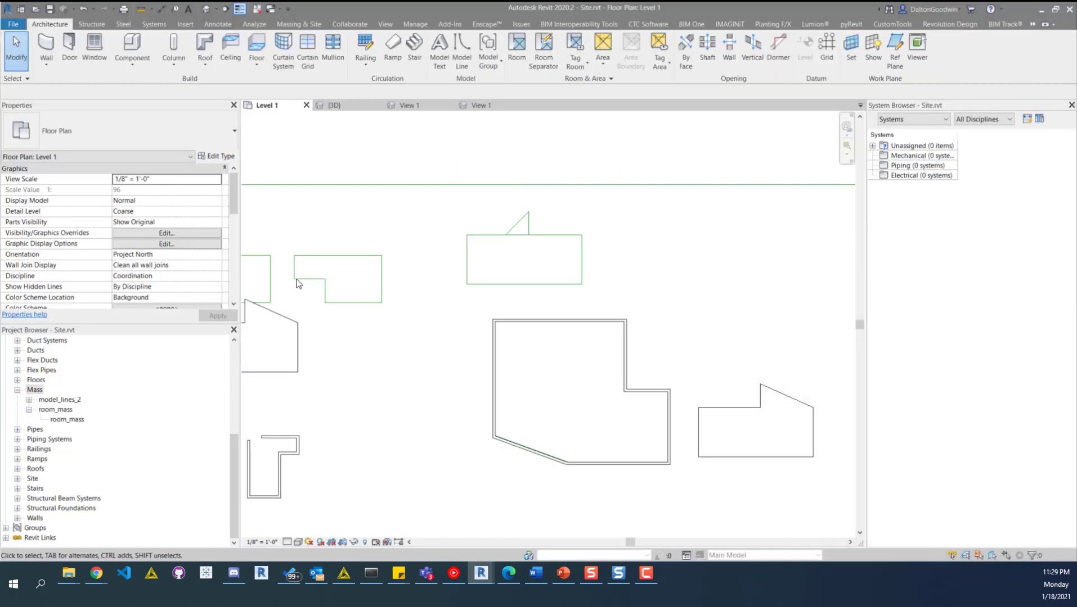
click(456, 320)
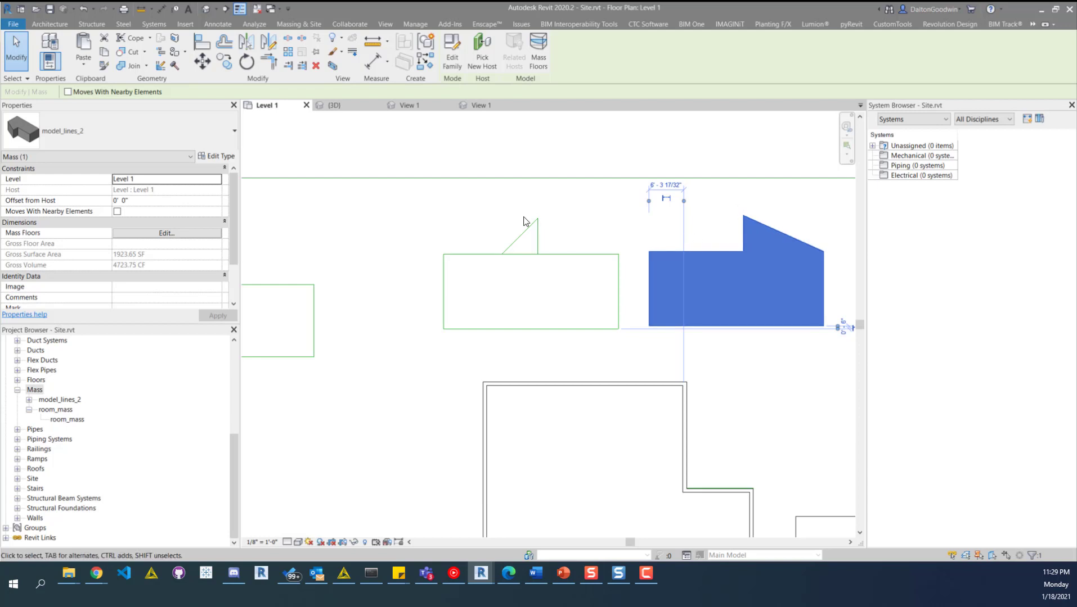
mouse_move(614, 241)
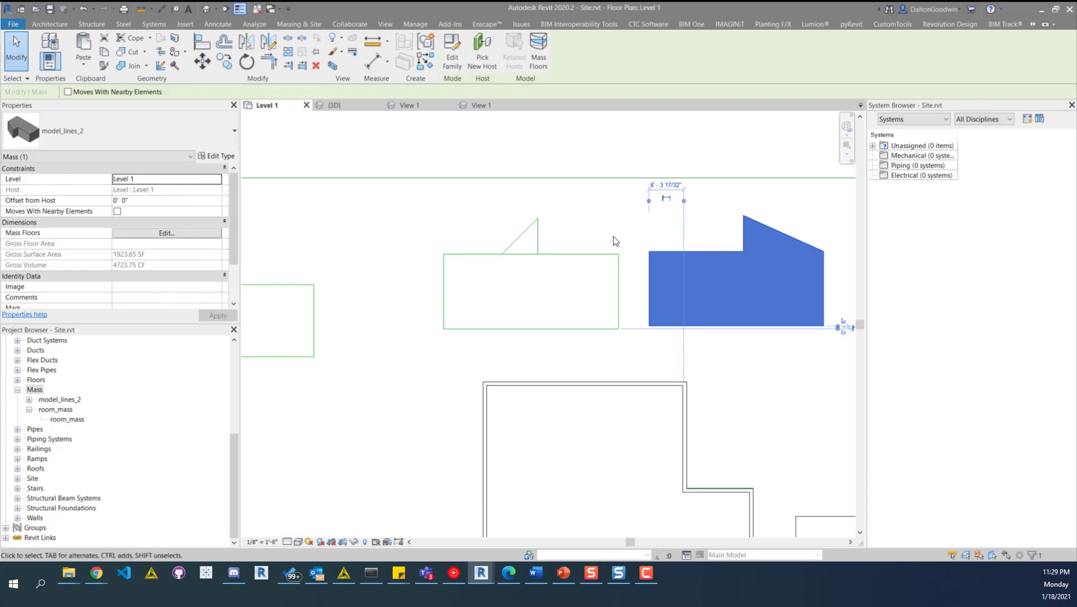
mouse_move(601, 232)
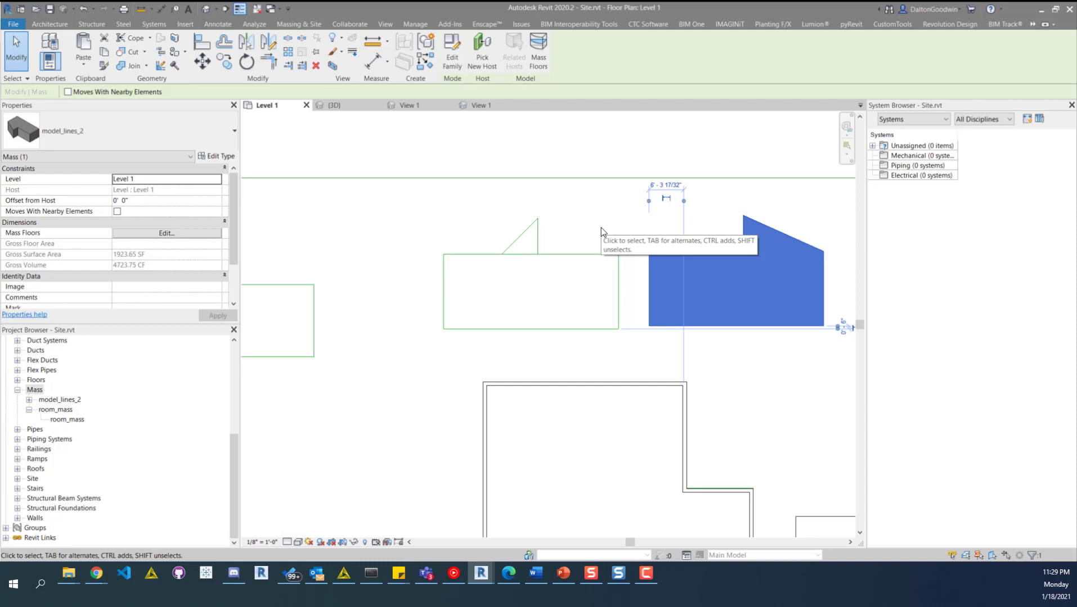
mouse_move(602, 231)
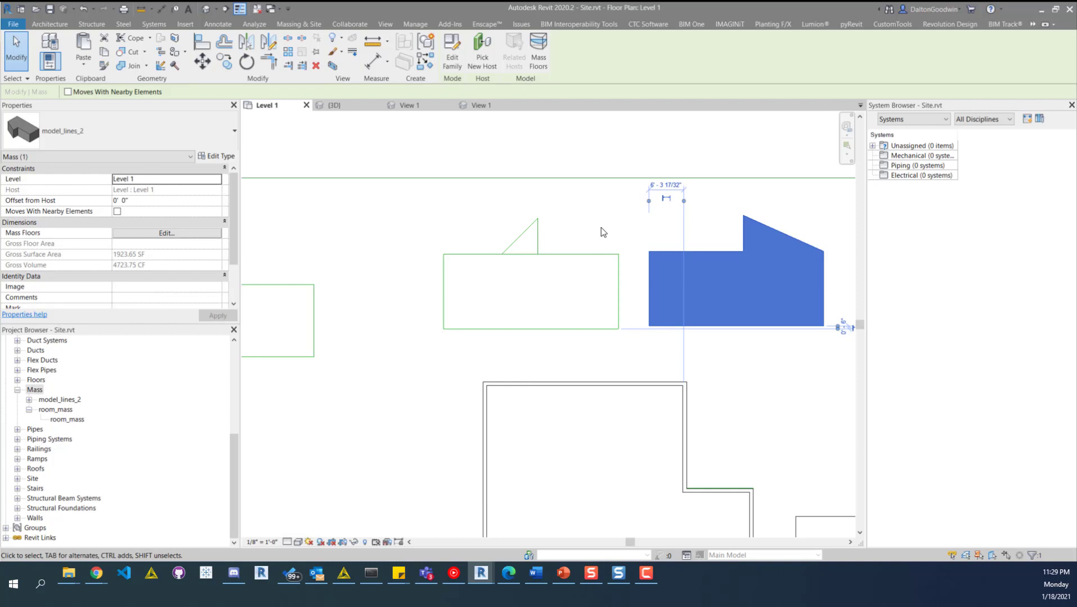
mouse_move(535, 229)
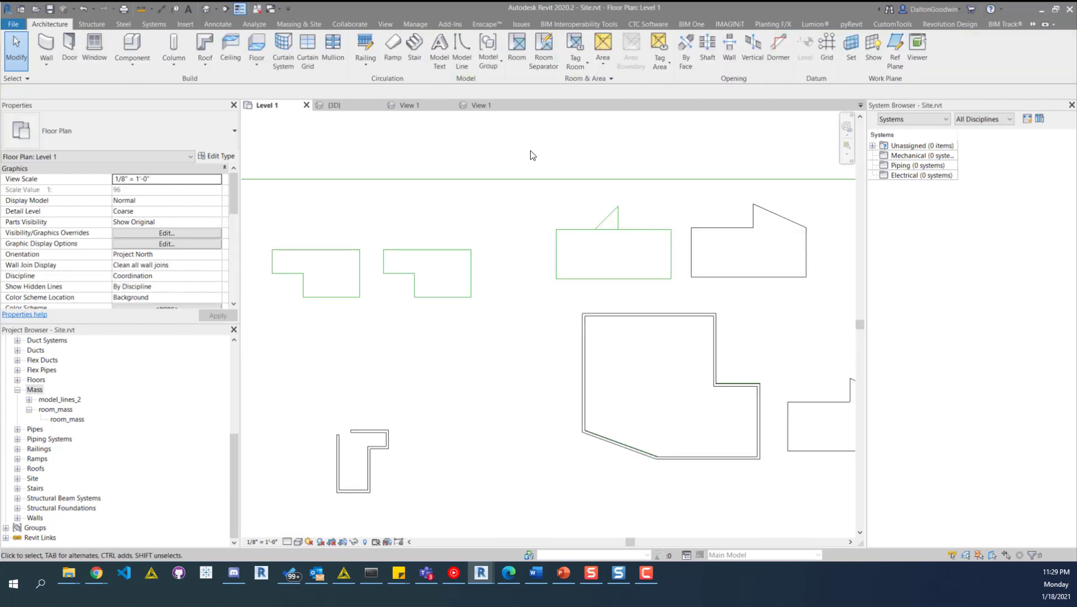
mouse_move(648, 290)
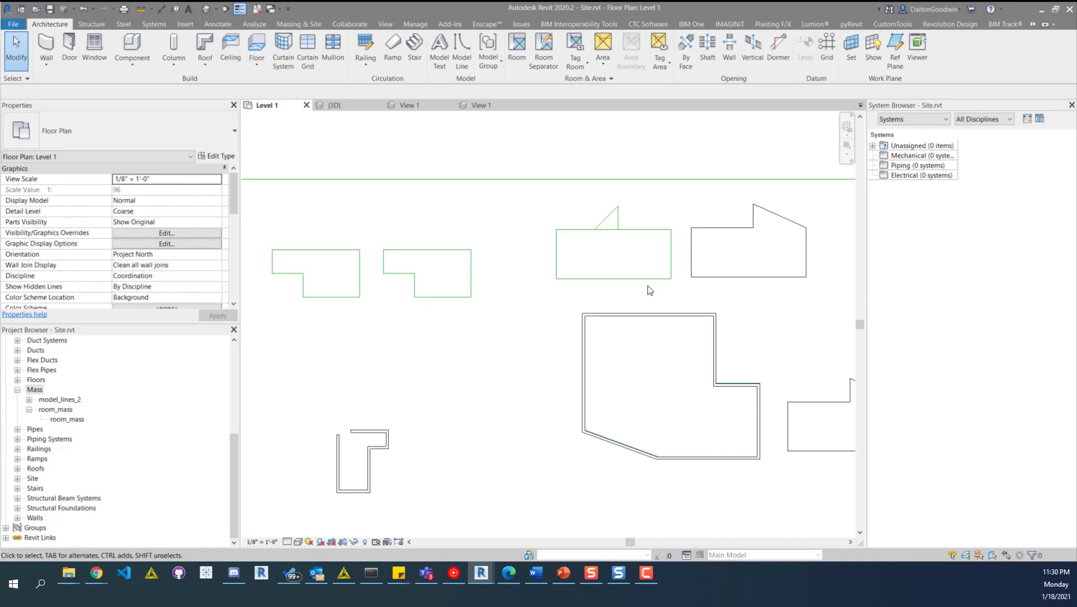
mouse_move(627, 221)
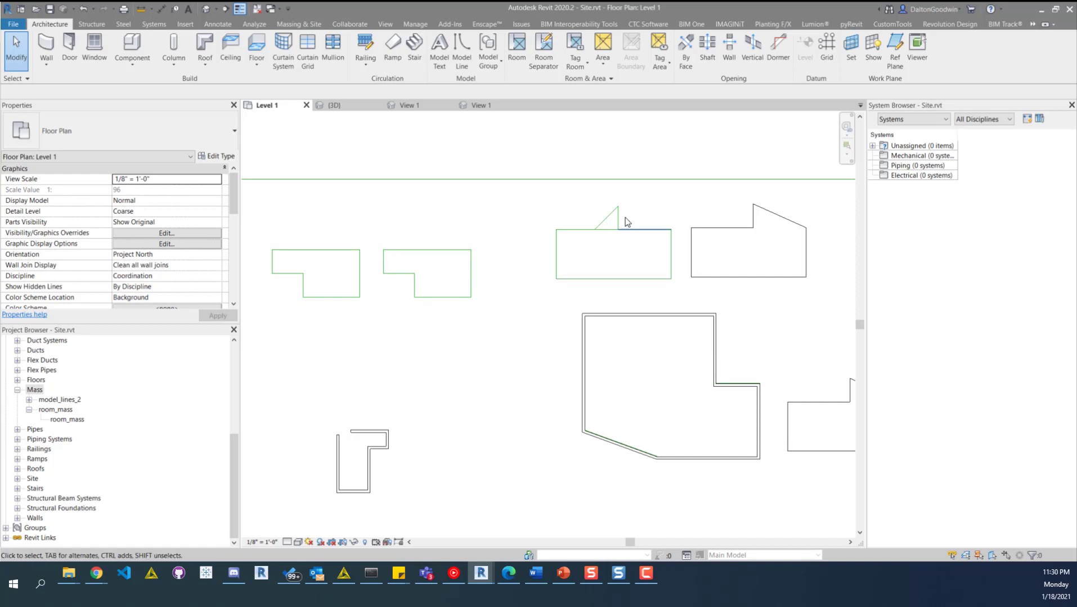
mouse_move(676, 142)
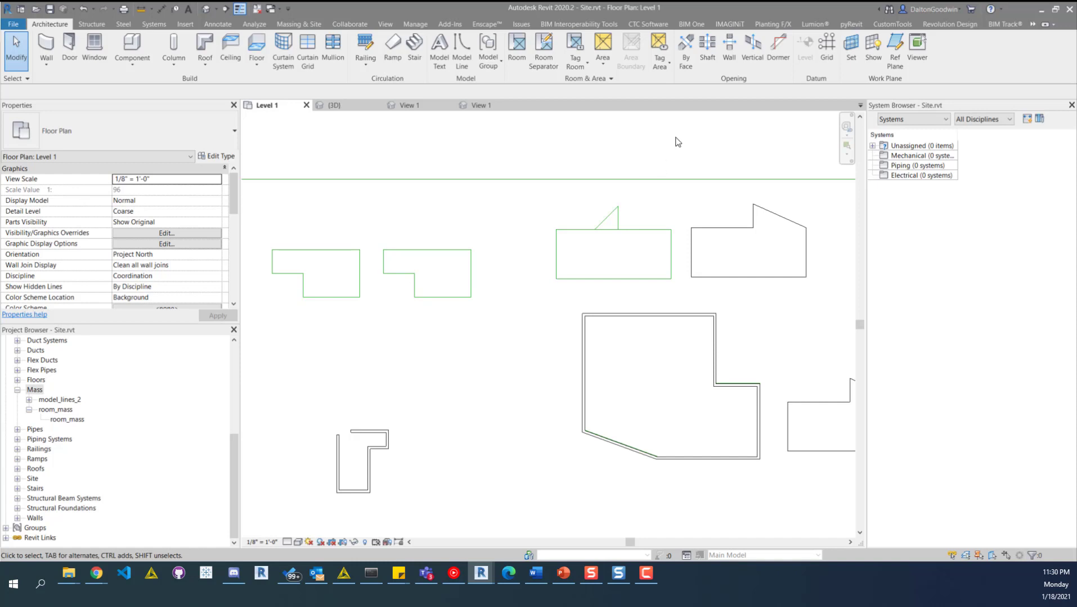